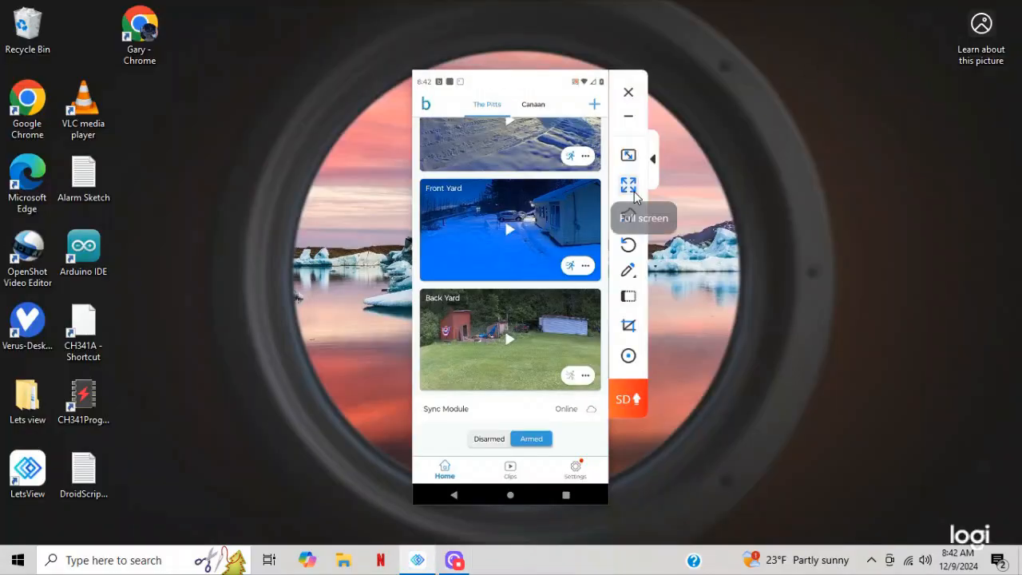
Show the mirrored phone full screen and go to the Sync Module's details page.
{"action": "left_click", "coordinate": [629, 185]}
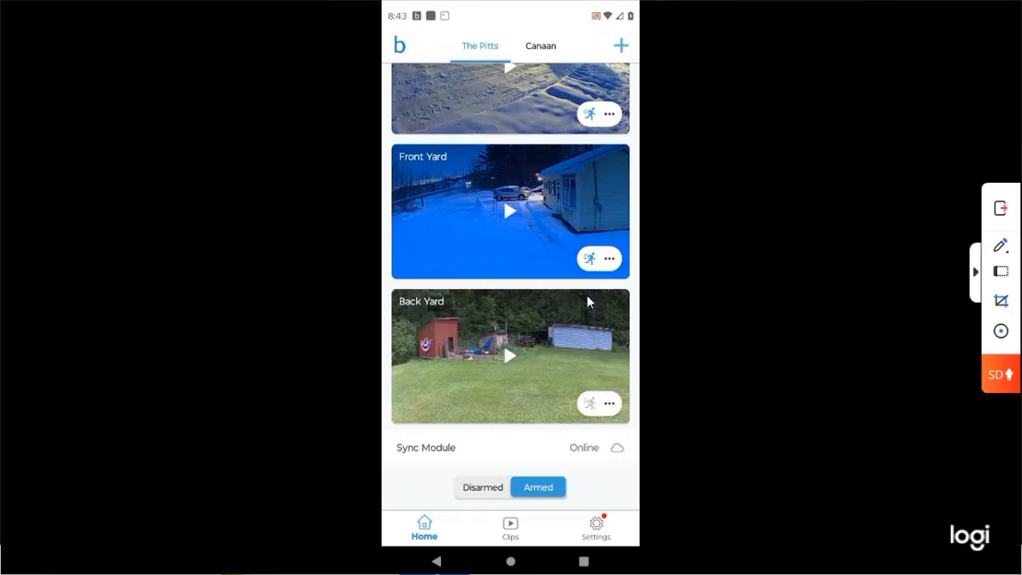
{"action": "mouse_move", "coordinate": [589, 124]}
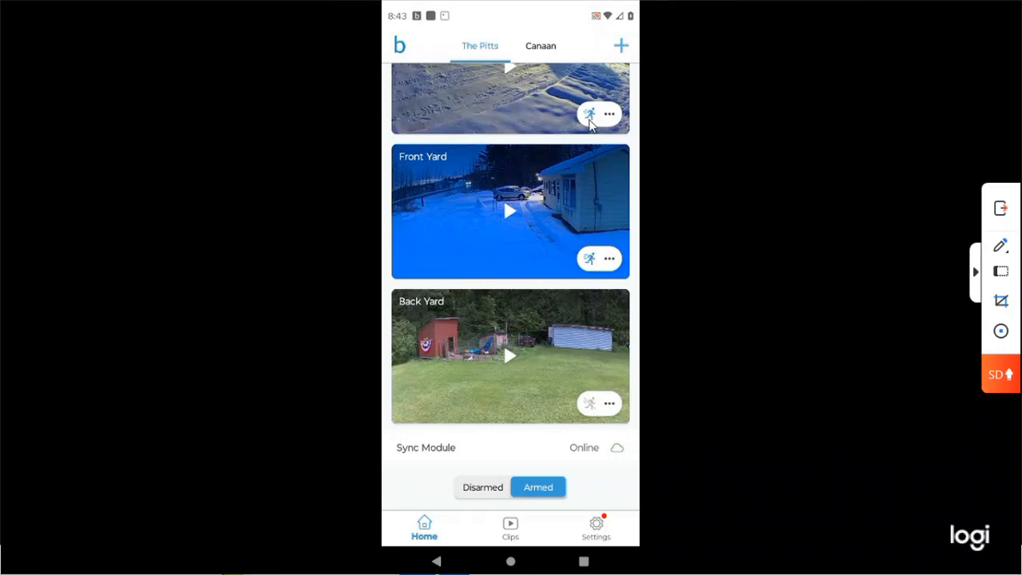
{"action": "mouse_move", "coordinate": [430, 453]}
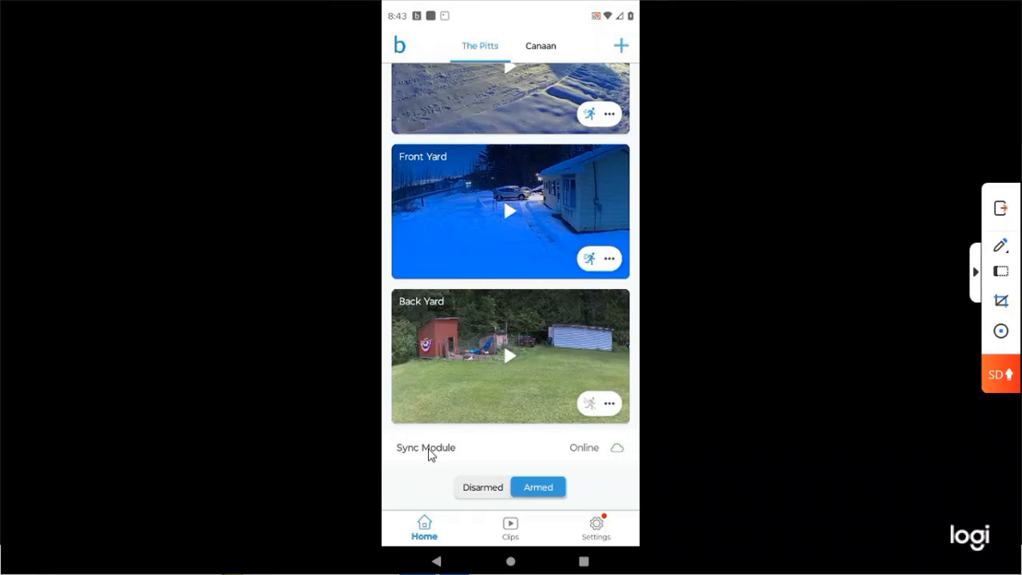
{"action": "mouse_move", "coordinate": [423, 450]}
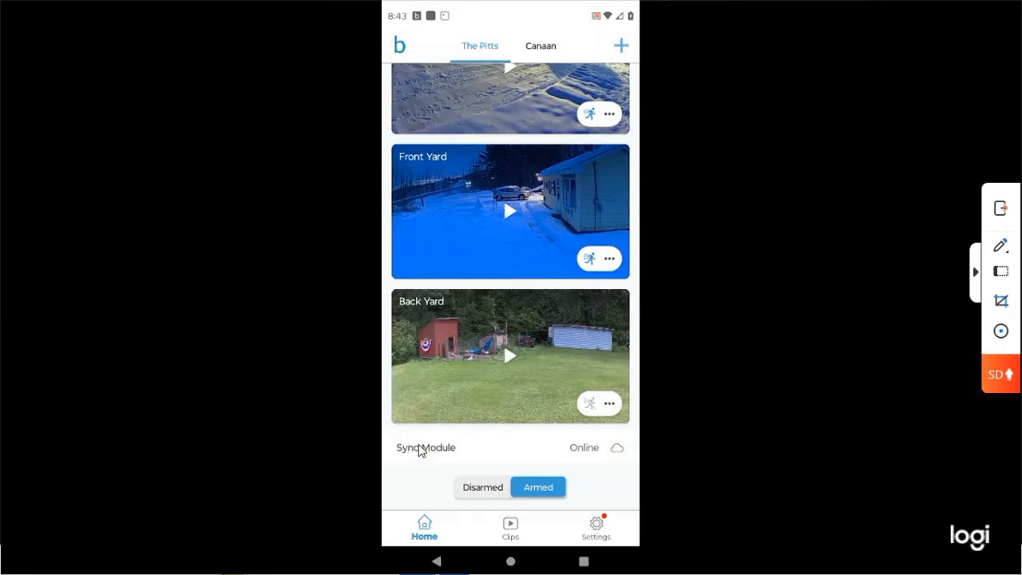
{"action": "mouse_move", "coordinate": [428, 450]}
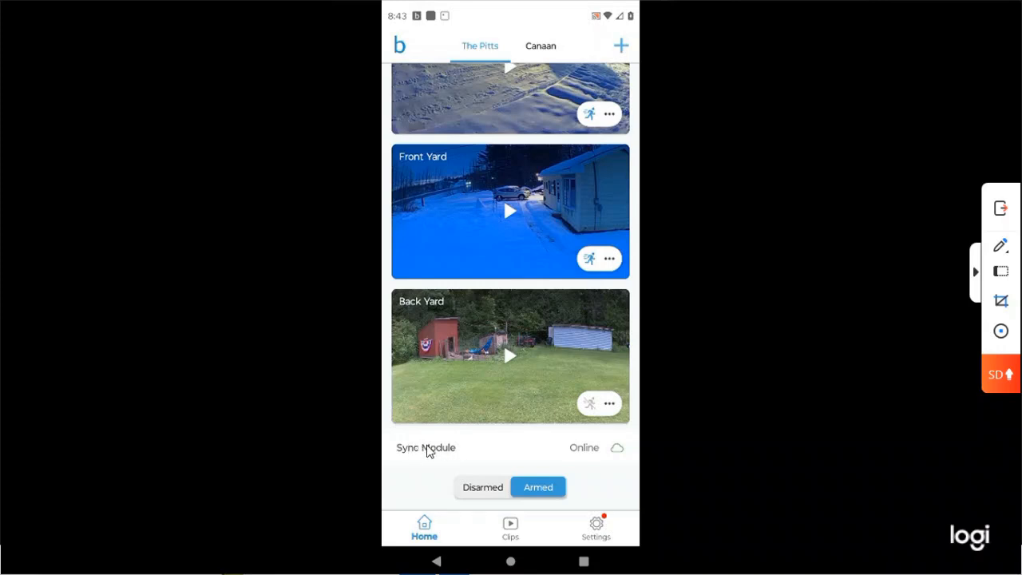
{"action": "left_click", "coordinate": [425, 447]}
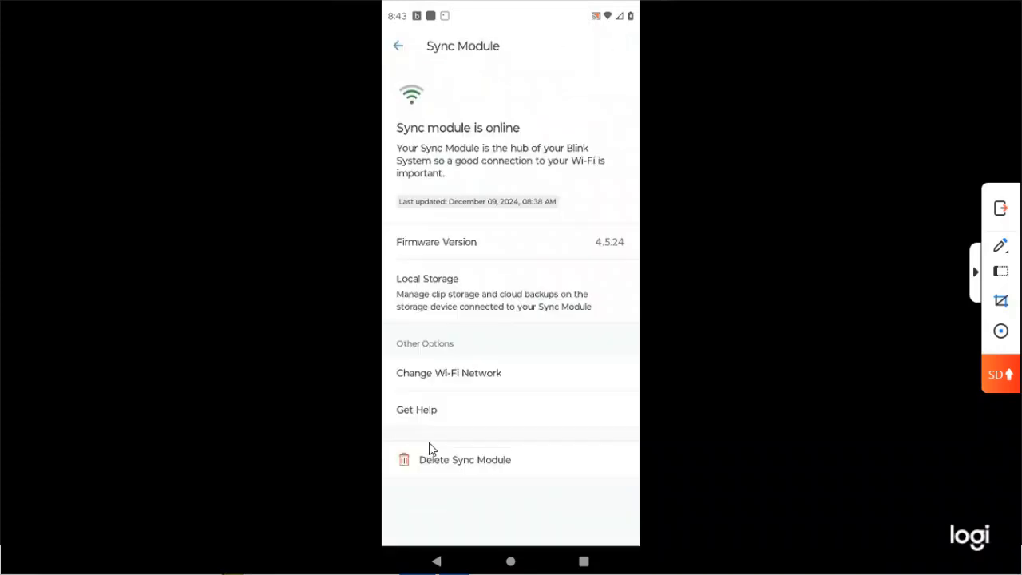
{"action": "mouse_move", "coordinate": [487, 284]}
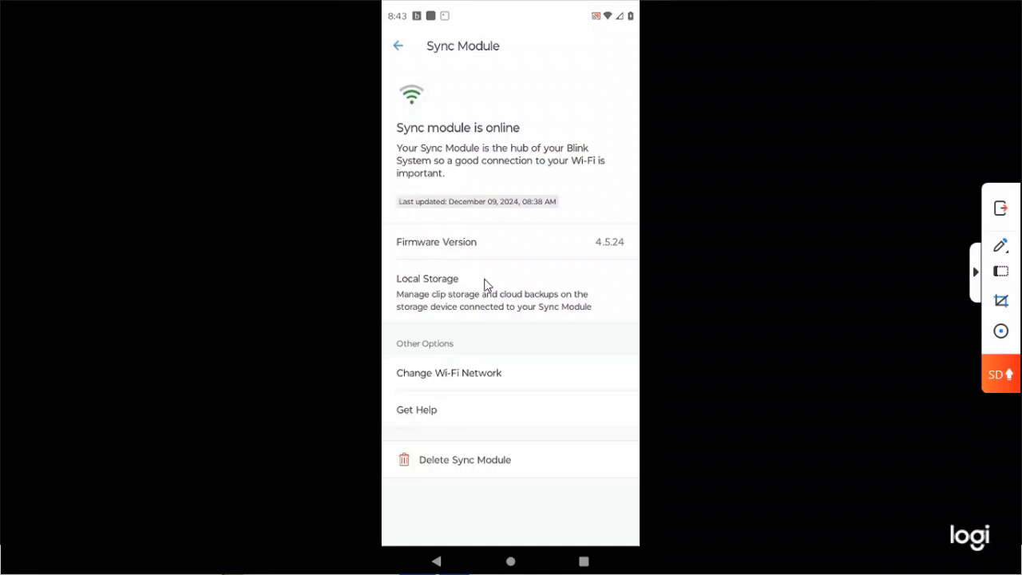
{"action": "mouse_move", "coordinate": [439, 281]}
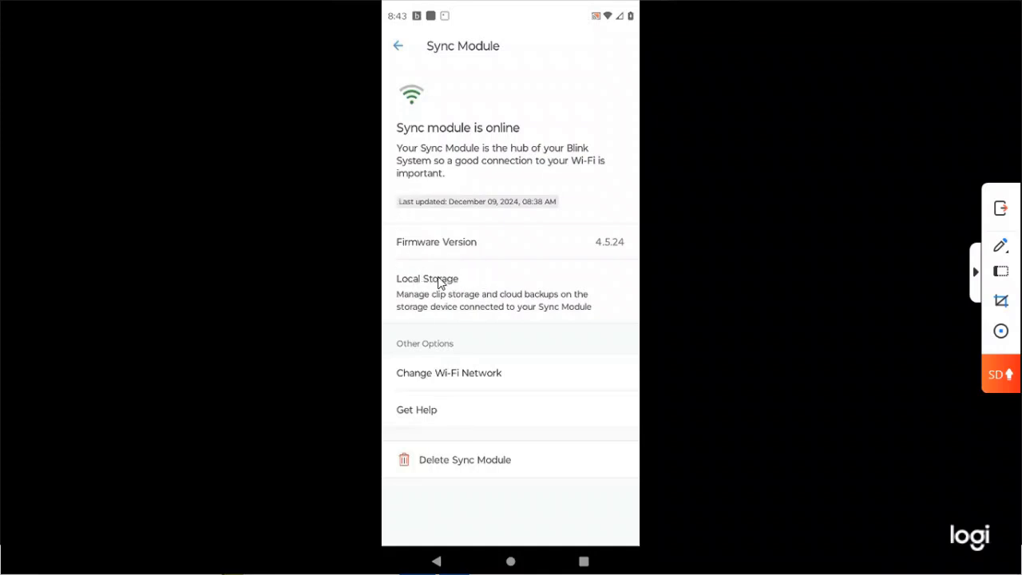
In Local Storage, safely eject the USB drive and confirm so it reports disconnected.
{"action": "left_click", "coordinate": [428, 278]}
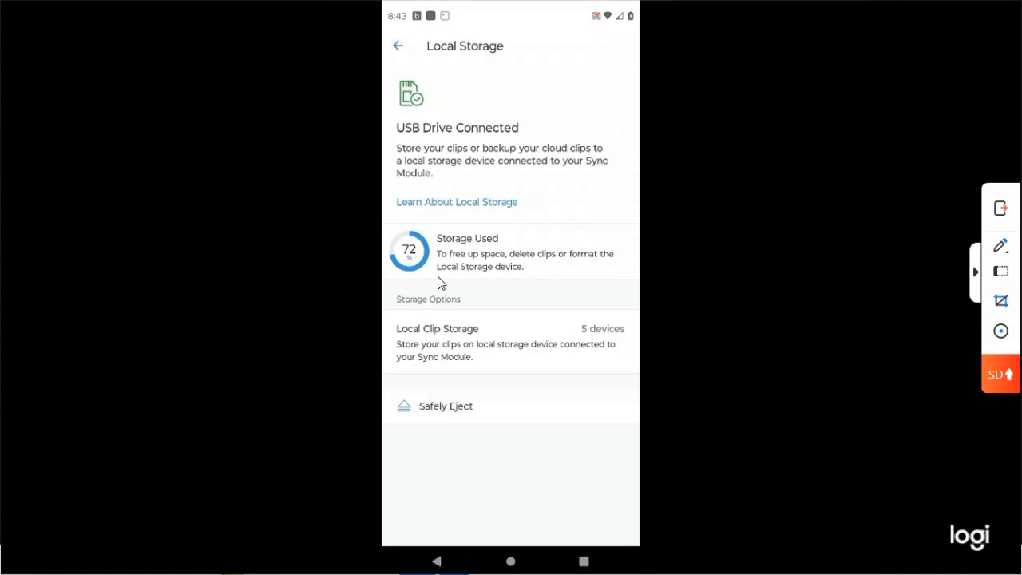
{"action": "mouse_move", "coordinate": [407, 268]}
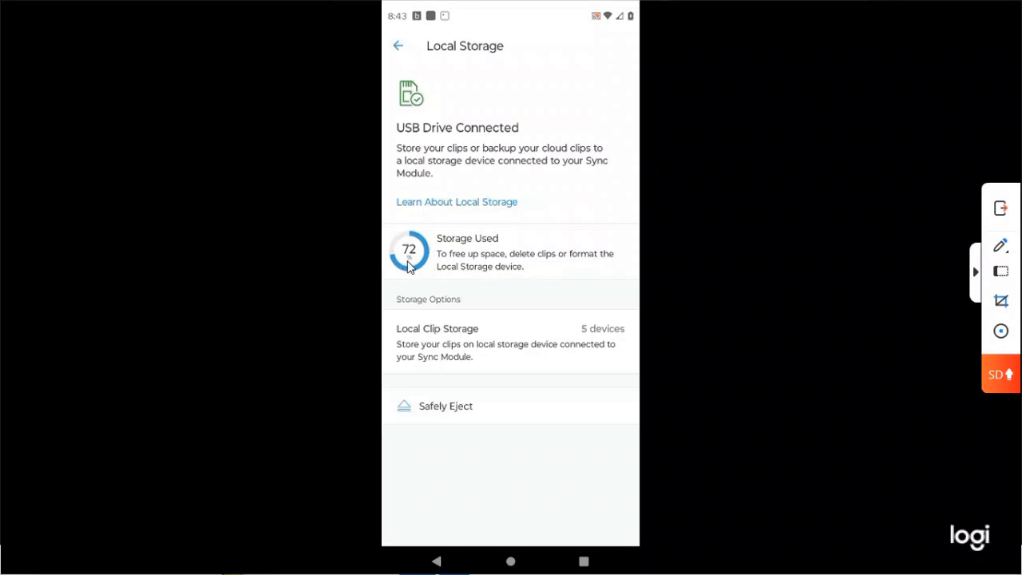
{"action": "mouse_move", "coordinate": [423, 242]}
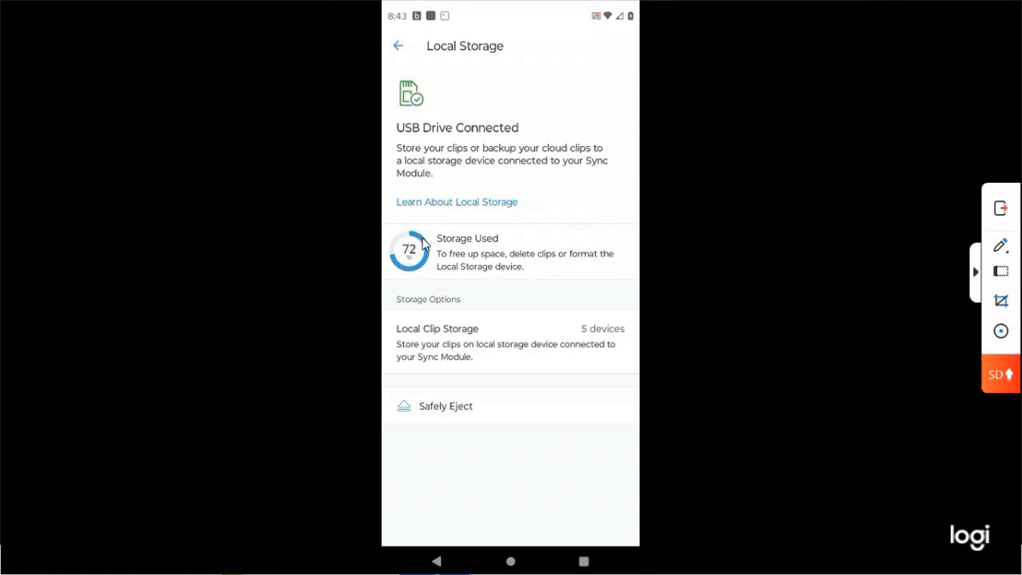
{"action": "mouse_move", "coordinate": [417, 243]}
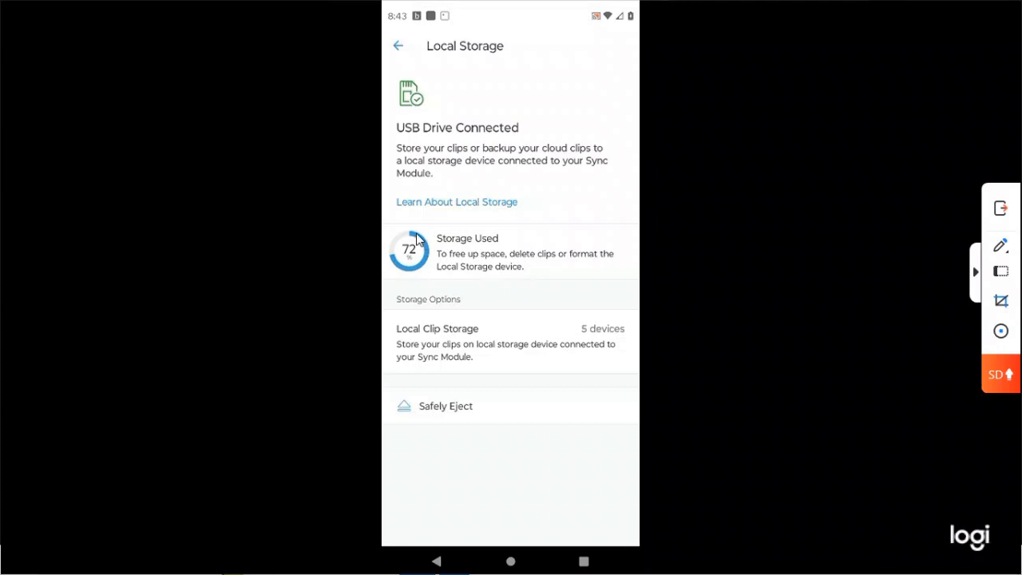
{"action": "mouse_move", "coordinate": [455, 409]}
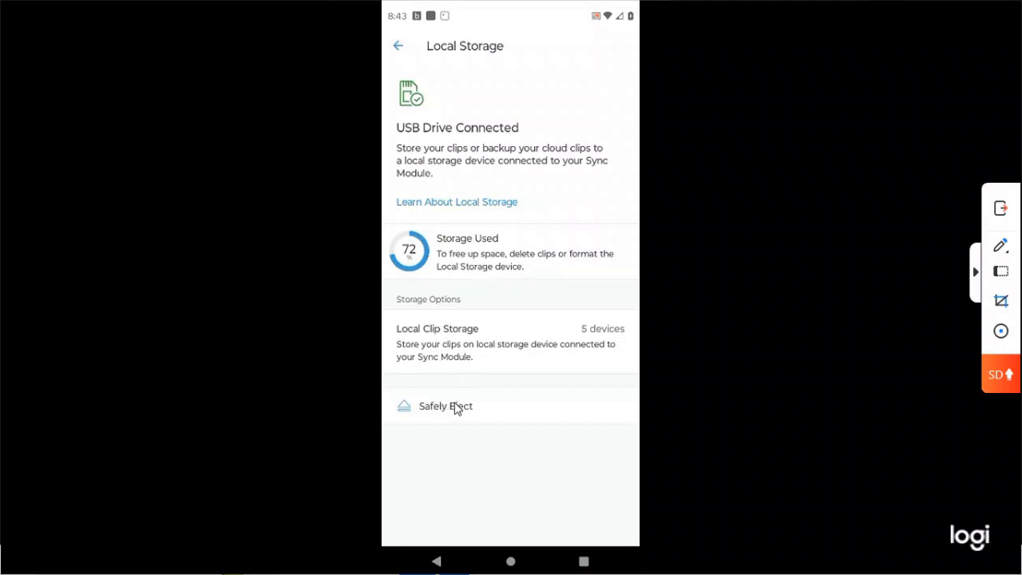
{"action": "mouse_move", "coordinate": [449, 412]}
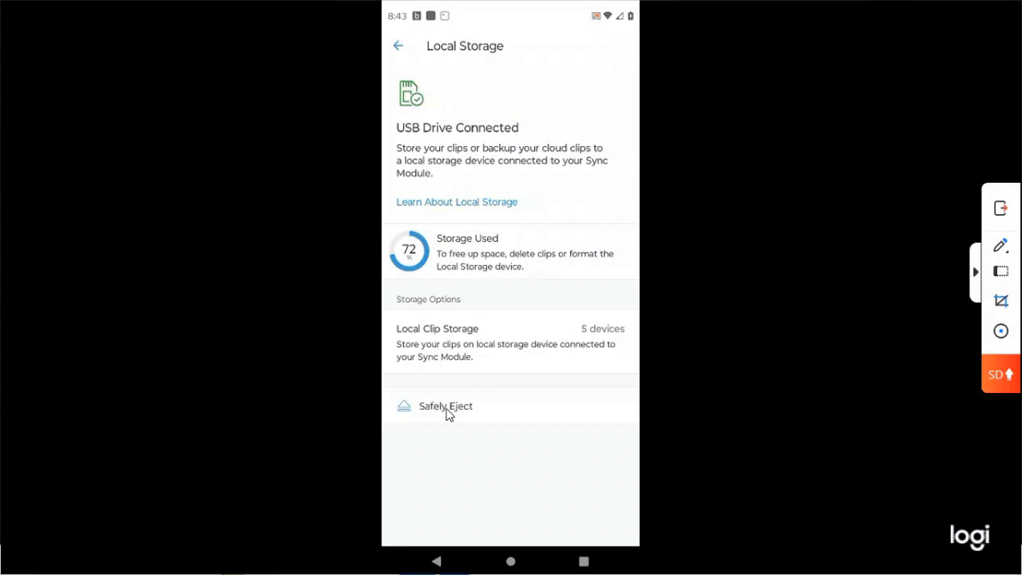
{"action": "left_click", "coordinate": [445, 405]}
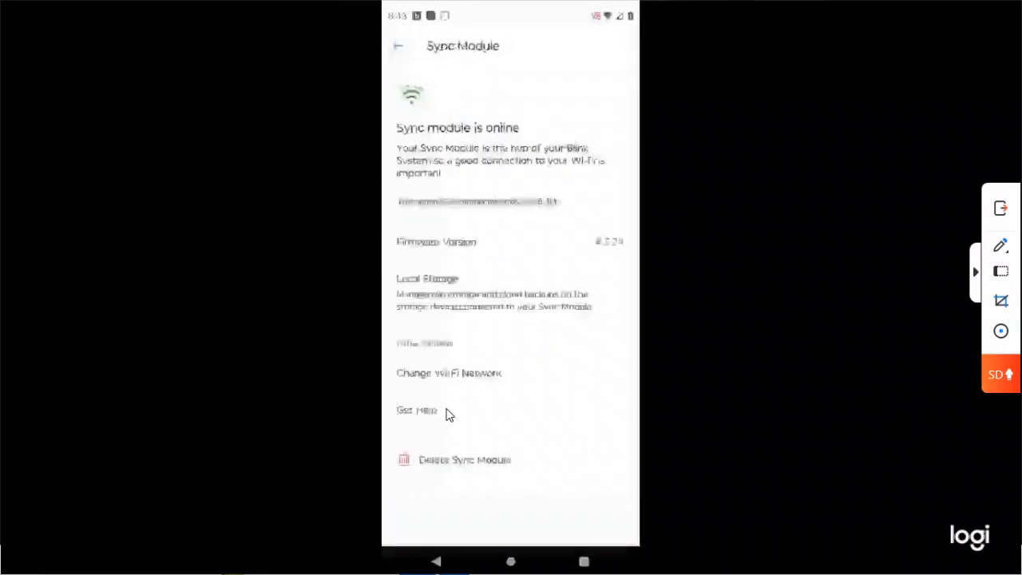
{"action": "left_click", "coordinate": [428, 278]}
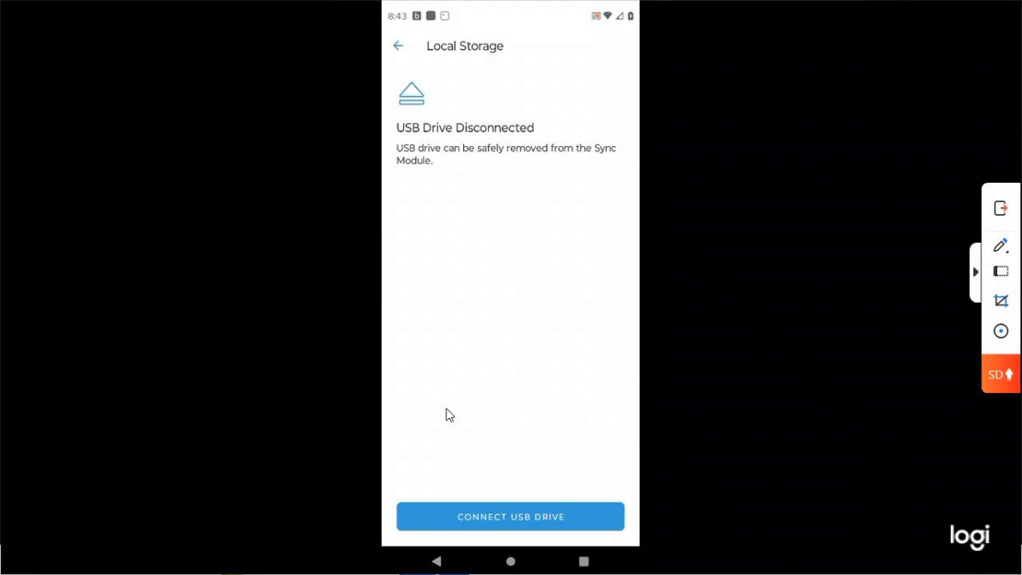
{"action": "mouse_move", "coordinate": [555, 110]}
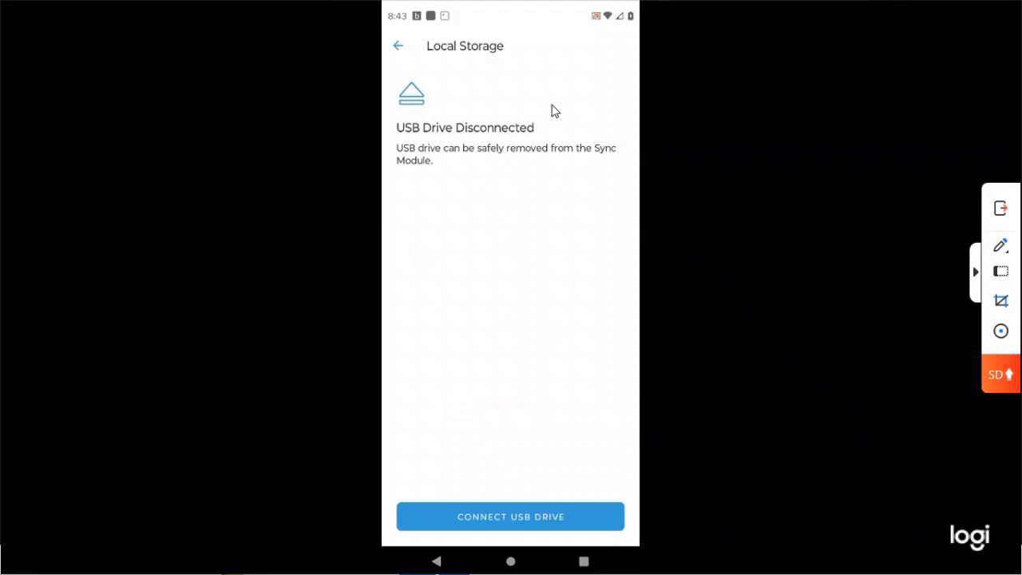
{"action": "mouse_move", "coordinate": [556, 310]}
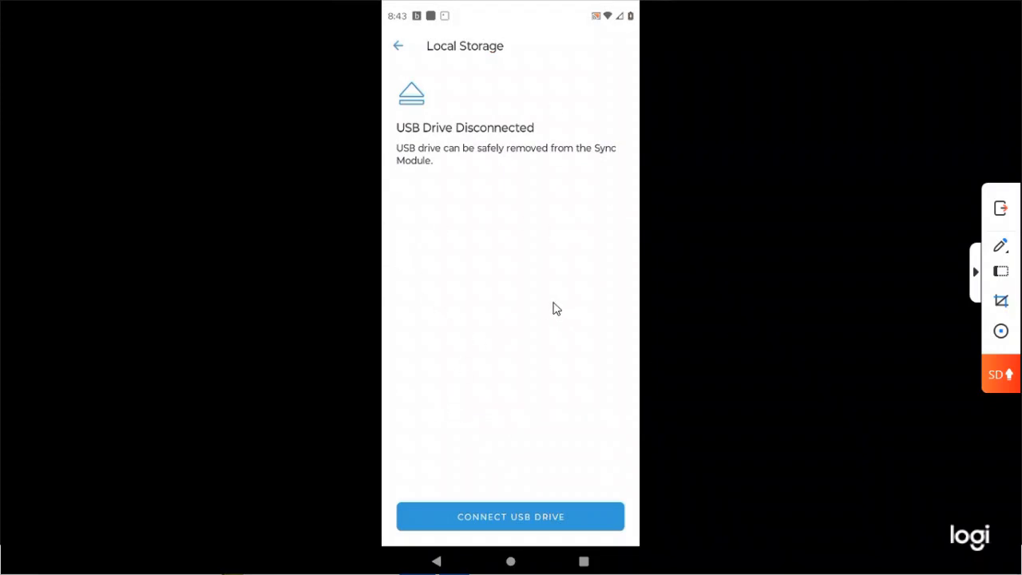
{"action": "mouse_move", "coordinate": [476, 290]}
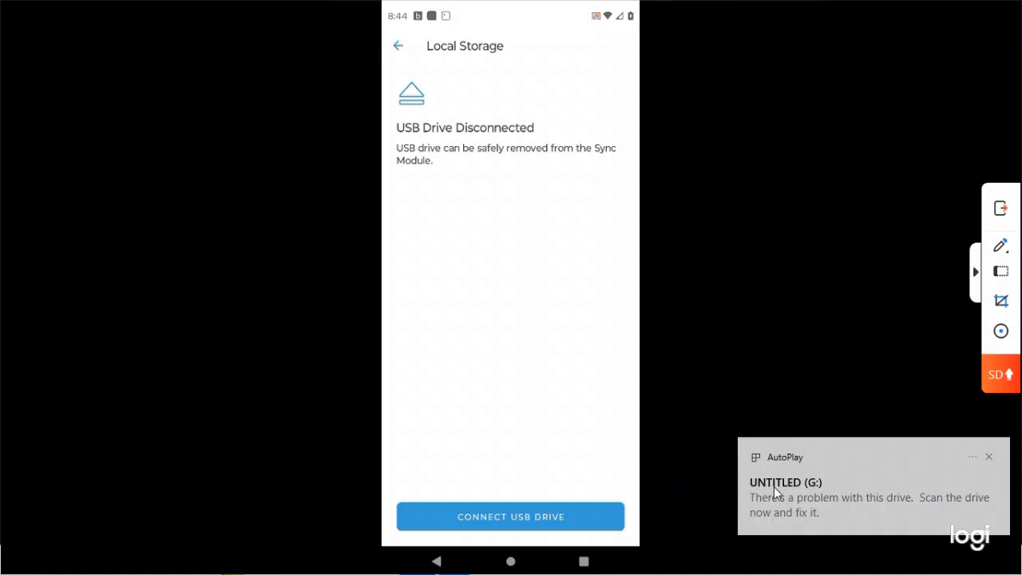
{"action": "mouse_move", "coordinate": [785, 489]}
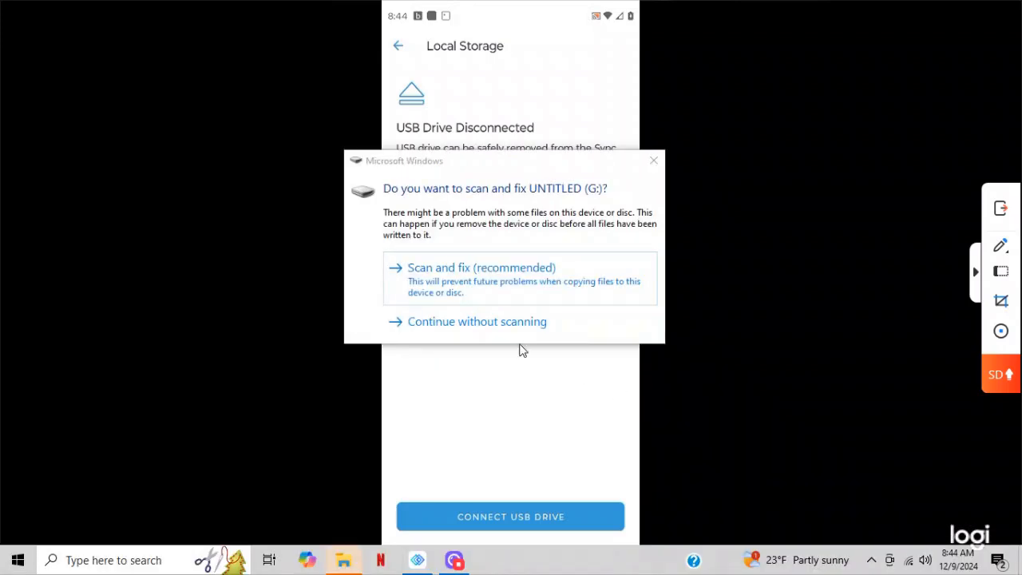
Continue without scanning UNTITLED (G:) and select its blink folder.
{"action": "left_click", "coordinate": [475, 321]}
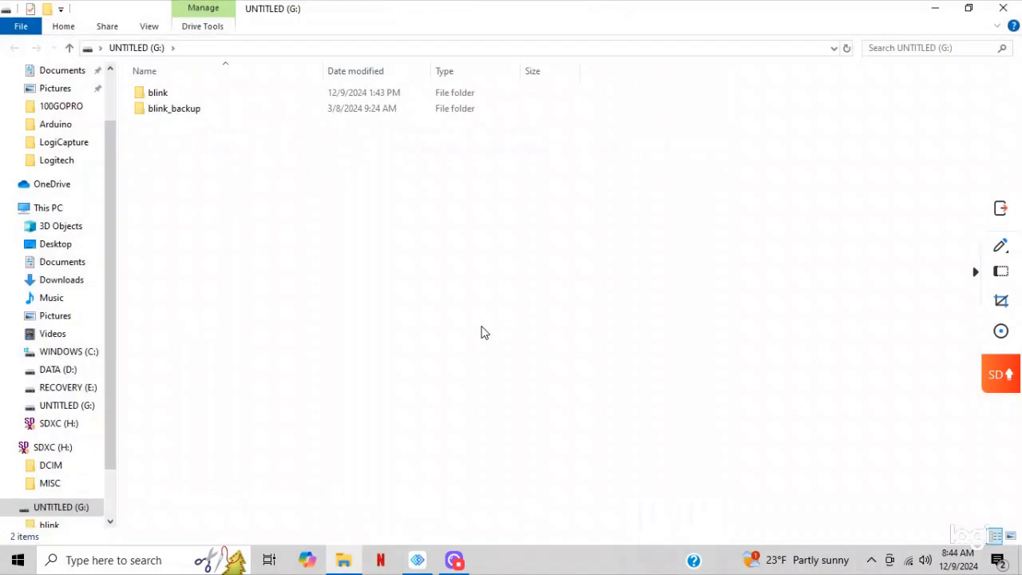
{"action": "left_click", "coordinate": [174, 109]}
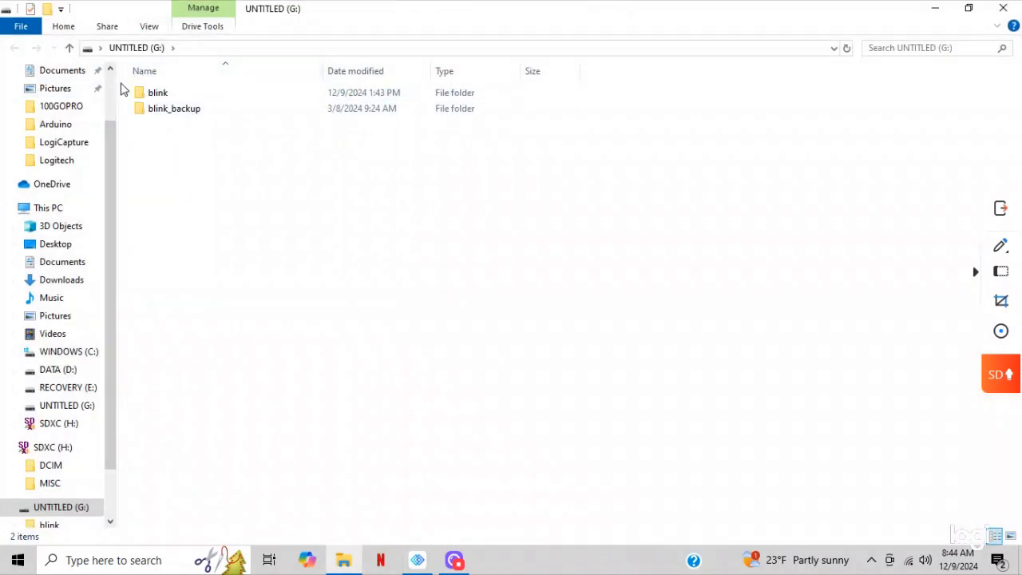
{"action": "left_click", "coordinate": [157, 91]}
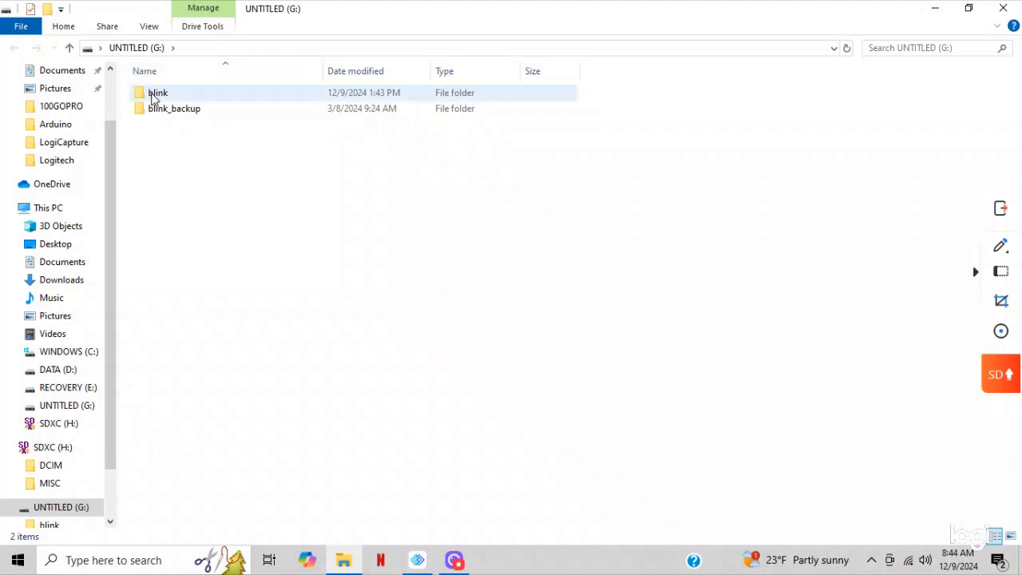
Go into blink > 24-09 and select the 24-09-06 day folder.
{"action": "double_click", "coordinate": [157, 91]}
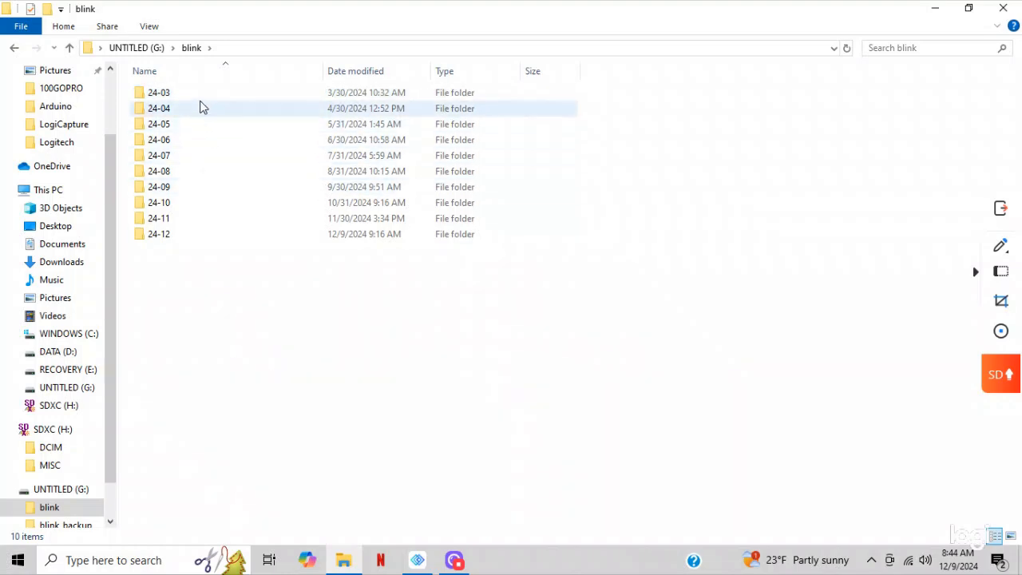
{"action": "mouse_move", "coordinate": [160, 91]}
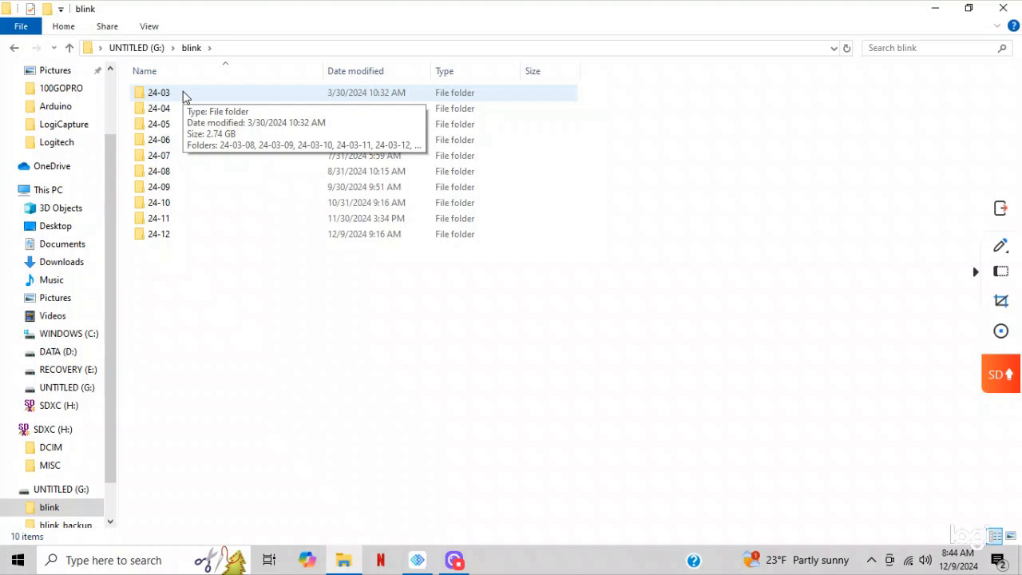
{"action": "mouse_move", "coordinate": [176, 144]}
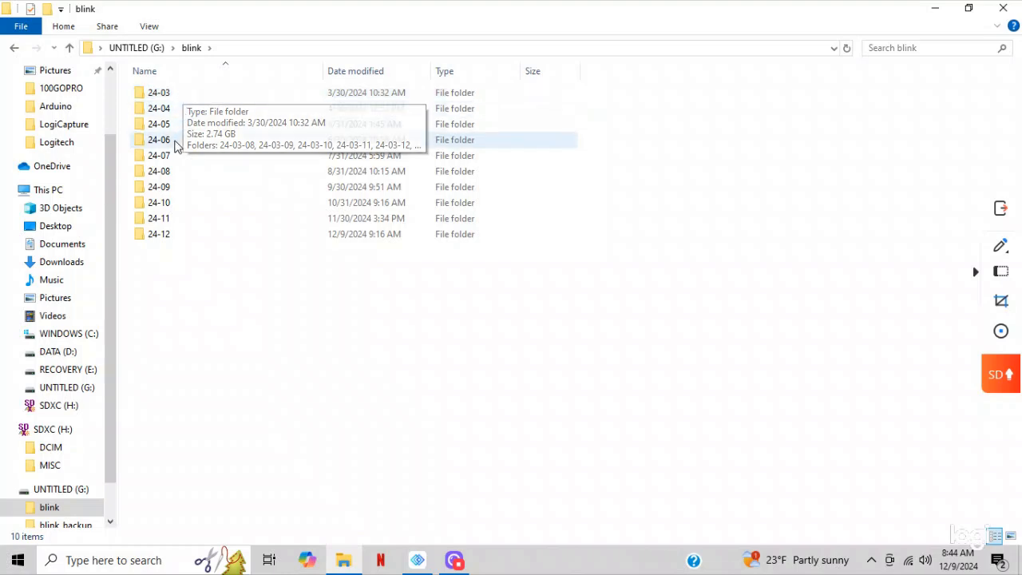
{"action": "mouse_move", "coordinate": [175, 190]}
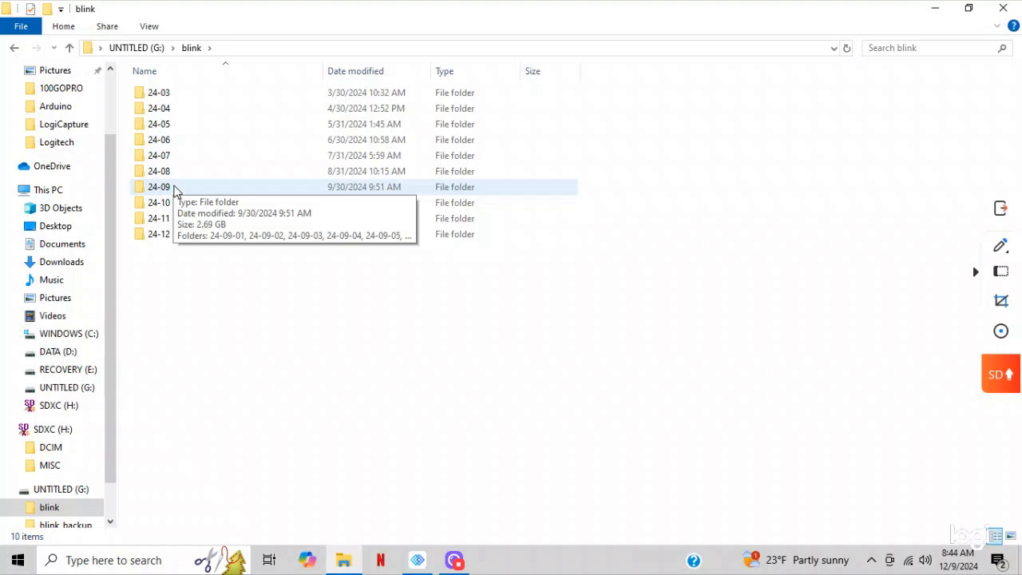
{"action": "double_click", "coordinate": [160, 185]}
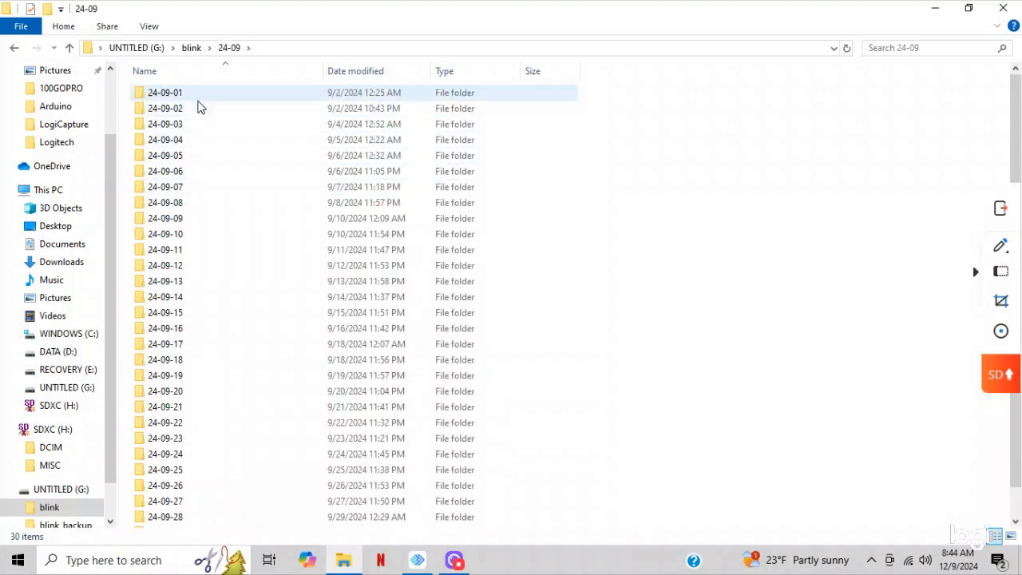
{"action": "left_click", "coordinate": [192, 407]}
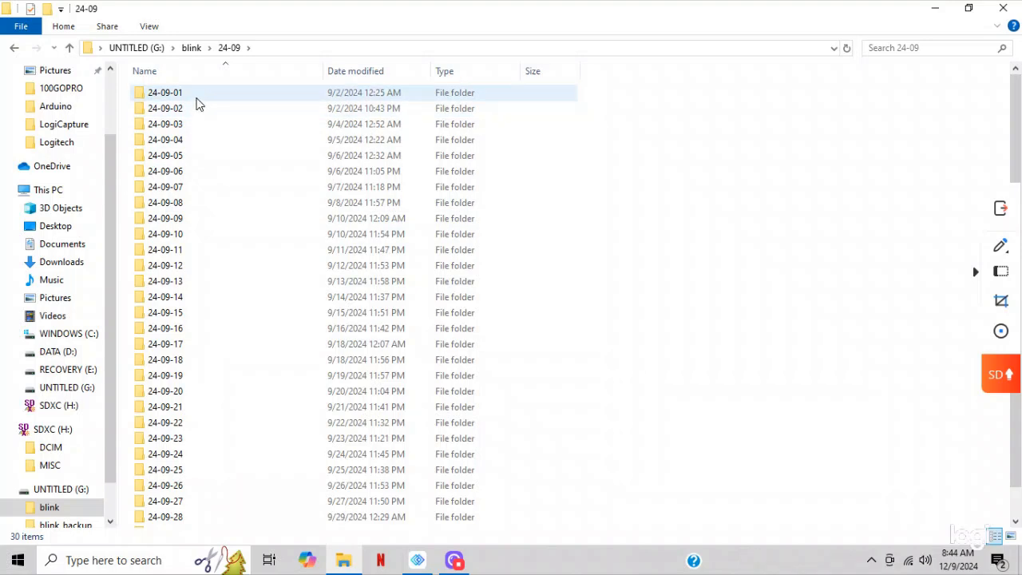
{"action": "left_click", "coordinate": [192, 187]}
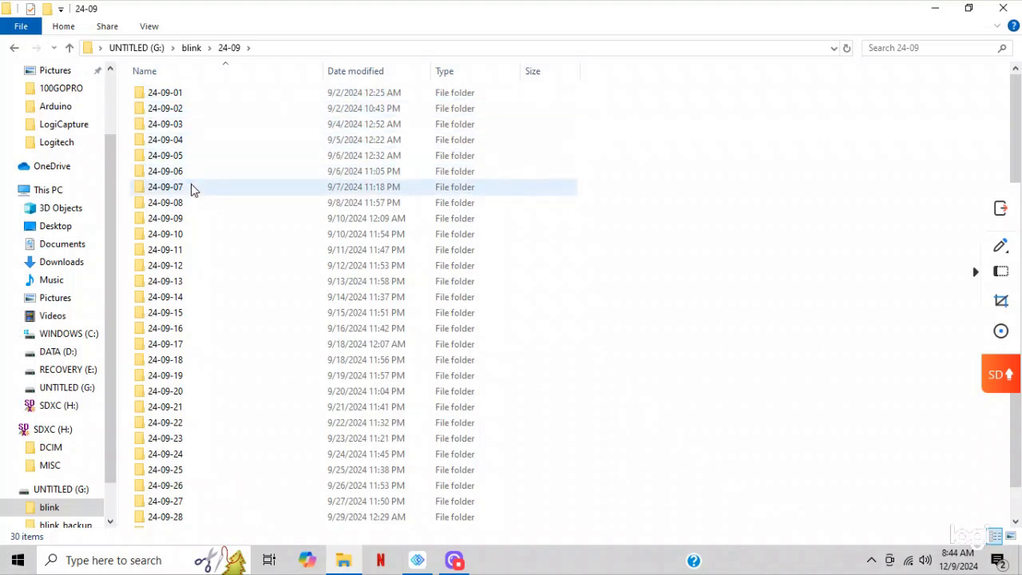
{"action": "mouse_move", "coordinate": [192, 176]}
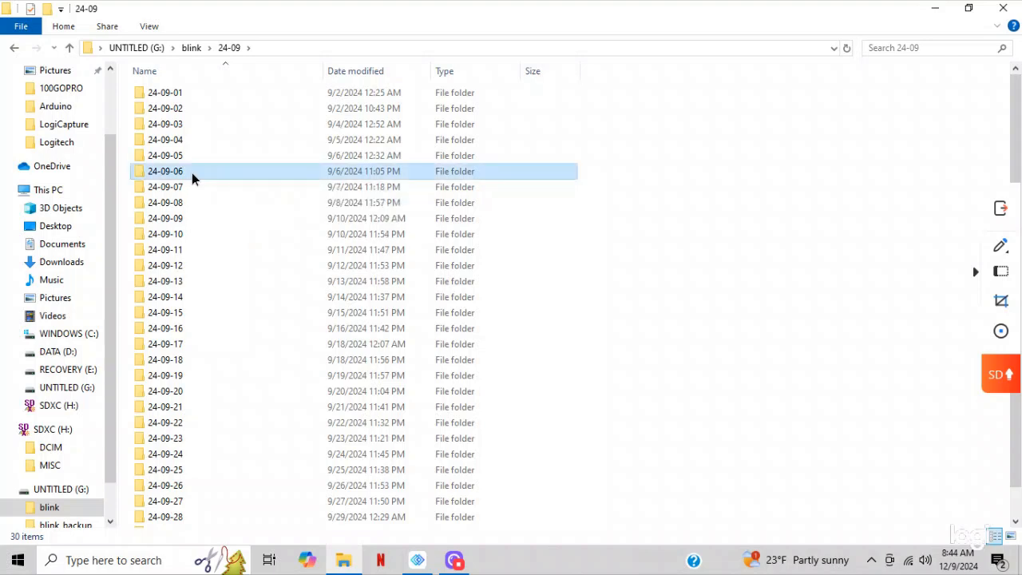
Inside 24-09-06, play the 09-25-48_DoorBell_015 clip briefly and close the player.
{"action": "double_click", "coordinate": [166, 170]}
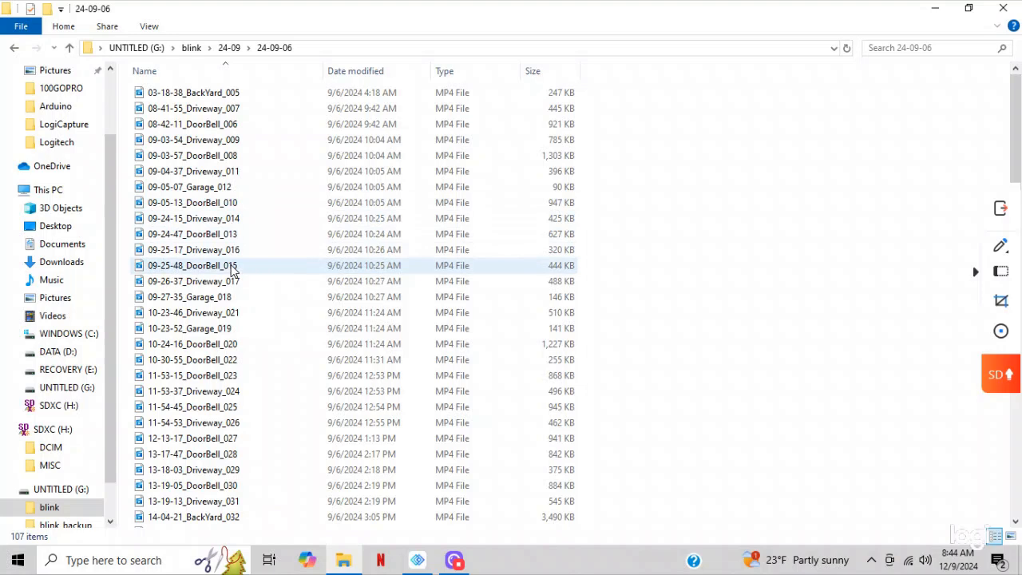
{"action": "left_click", "coordinate": [193, 281]}
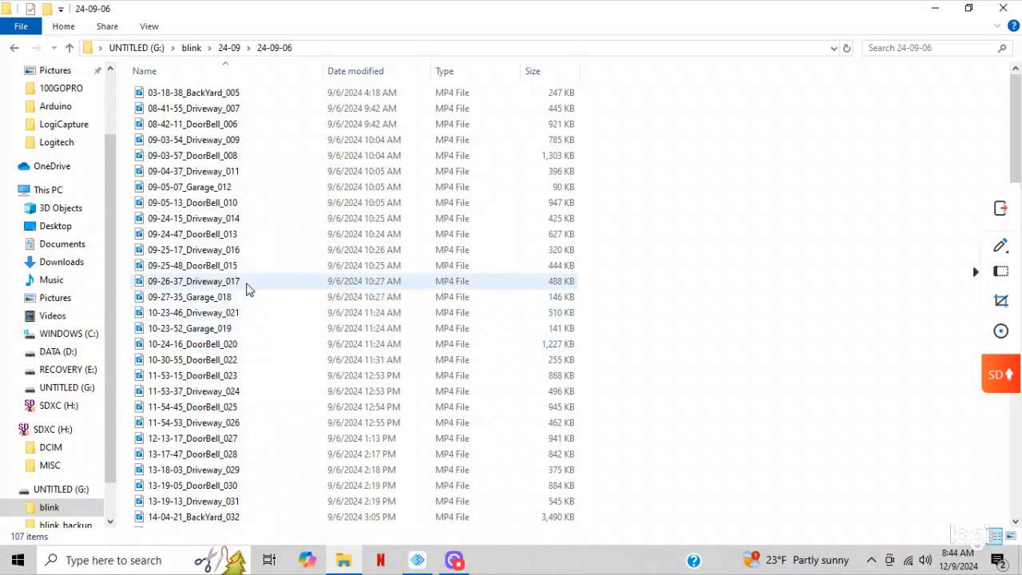
{"action": "mouse_move", "coordinate": [223, 265]}
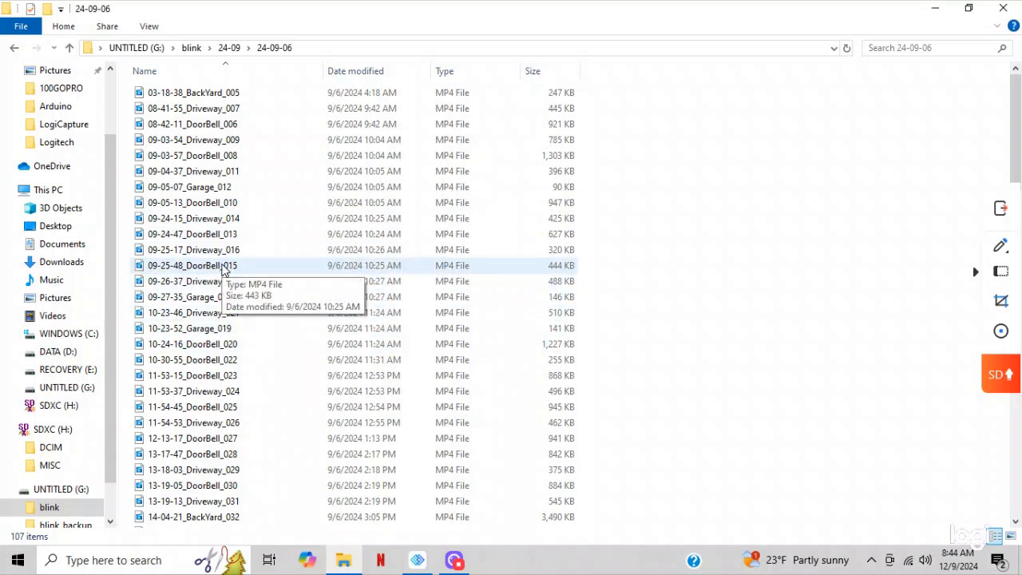
{"action": "mouse_move", "coordinate": [220, 273]}
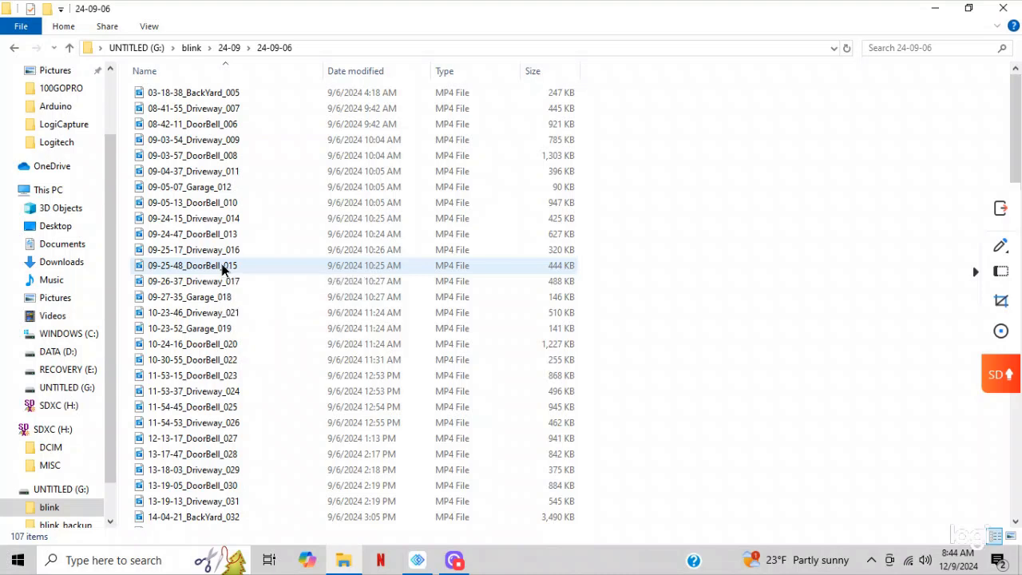
{"action": "double_click", "coordinate": [192, 265]}
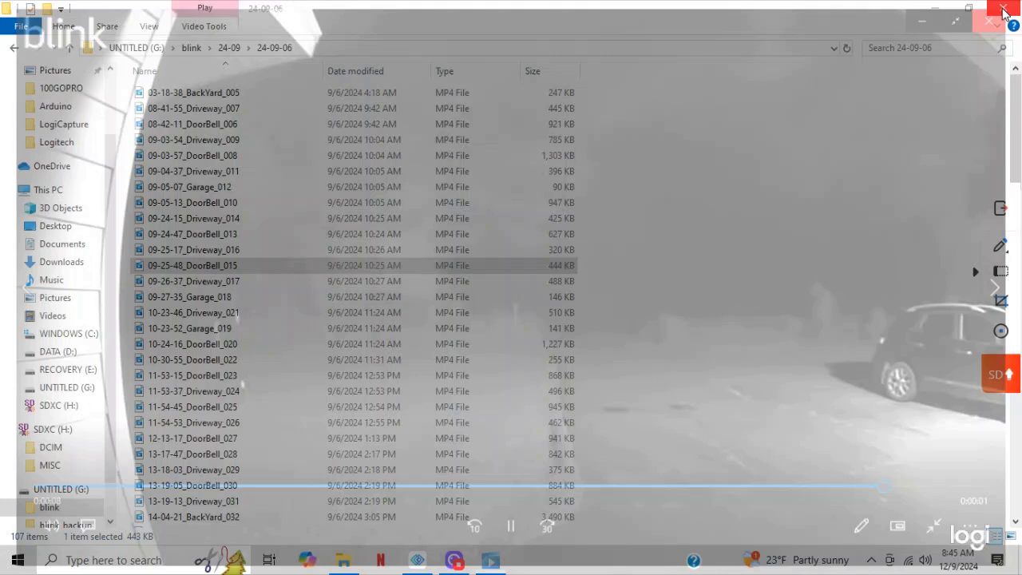
{"action": "left_click", "coordinate": [1004, 15]}
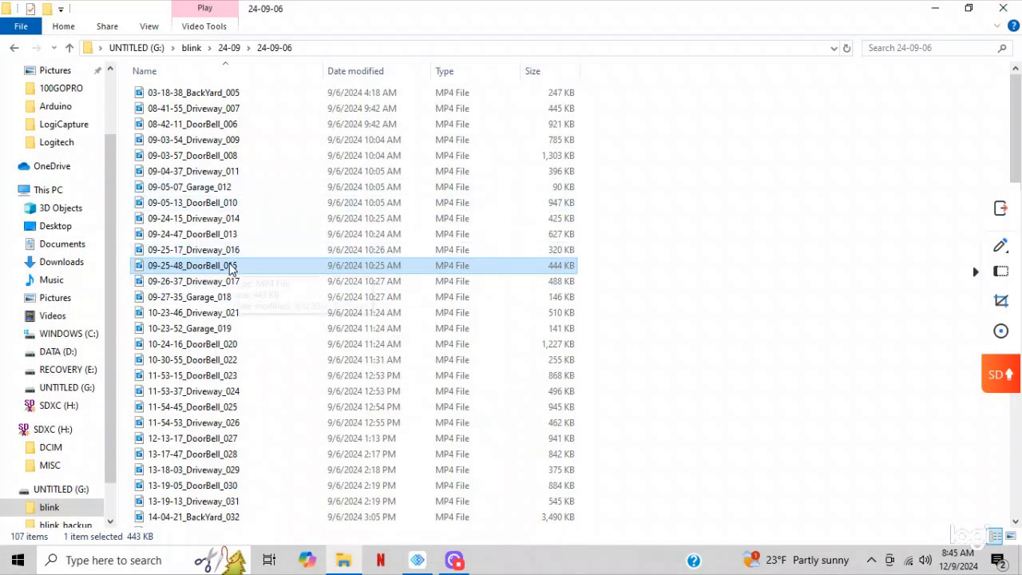
{"action": "mouse_move", "coordinate": [221, 278]}
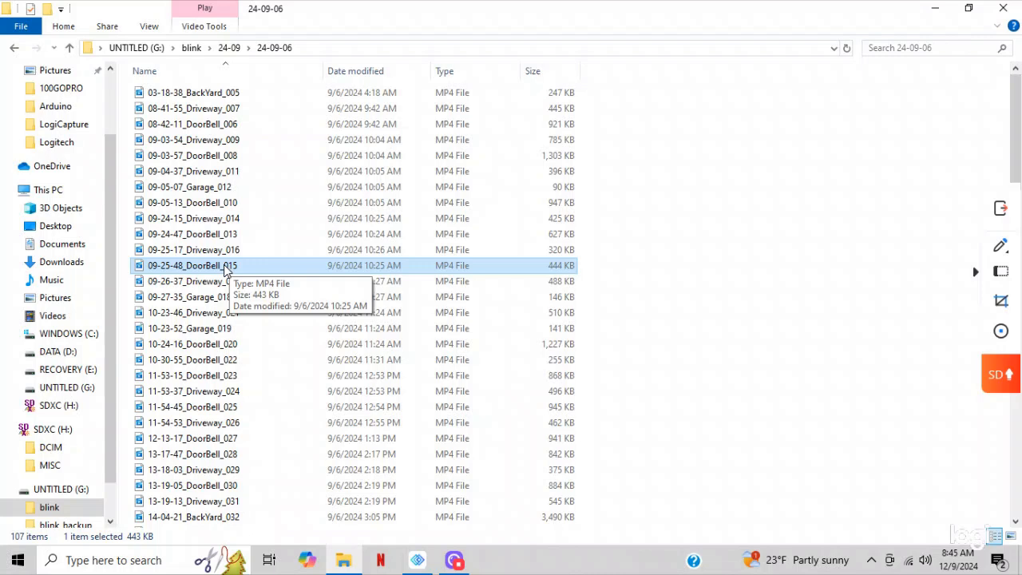
{"action": "mouse_move", "coordinate": [222, 255]}
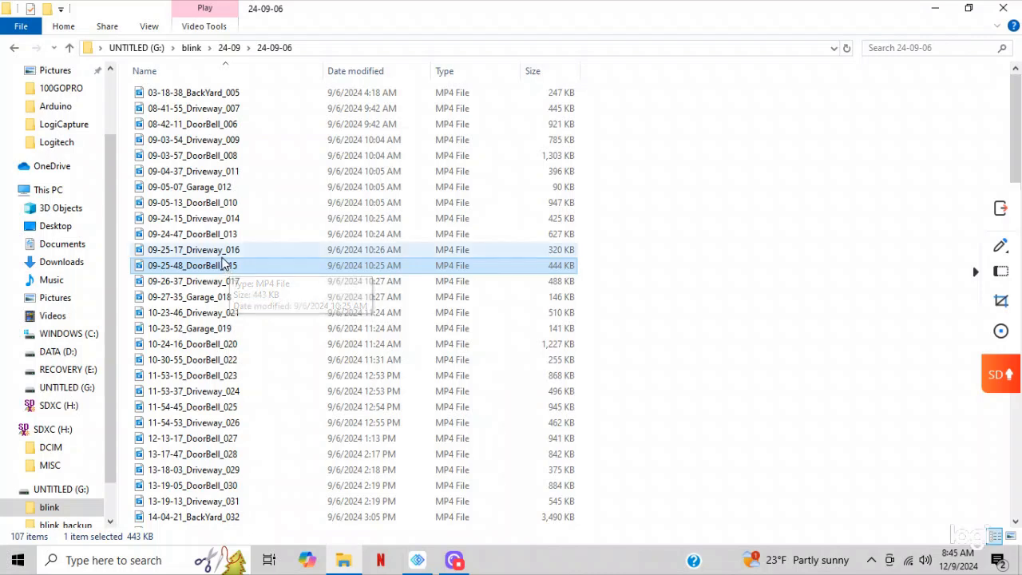
{"action": "mouse_move", "coordinate": [74, 217]}
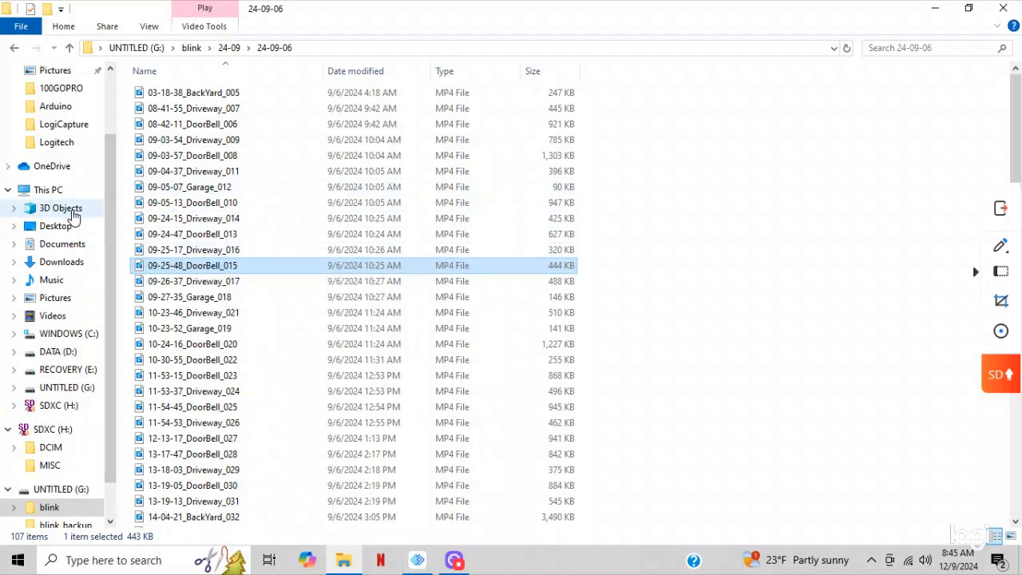
{"action": "mouse_move", "coordinate": [55, 299]}
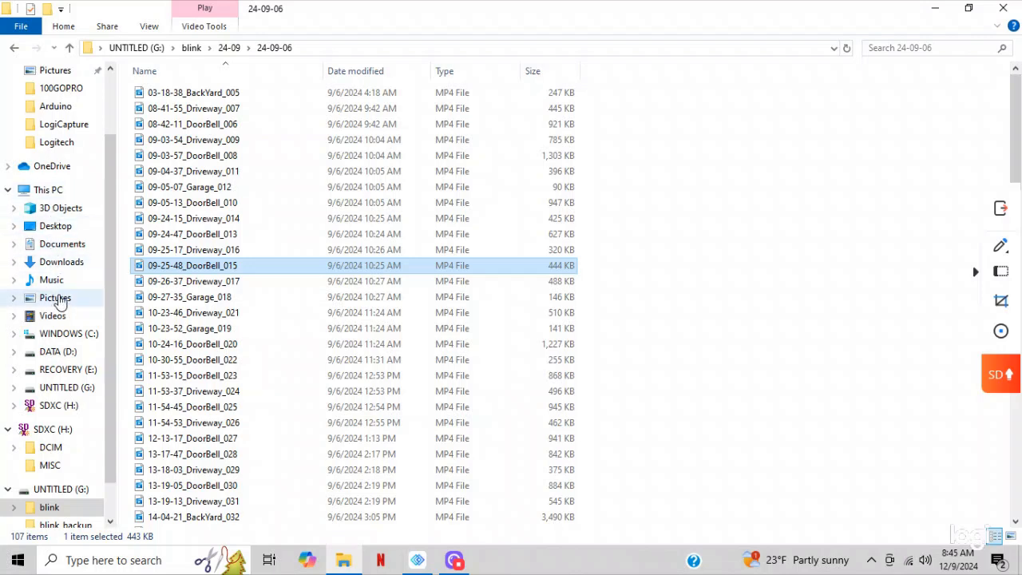
Look inside the Blink folder under Pictures on the PC.
{"action": "left_click", "coordinate": [54, 298]}
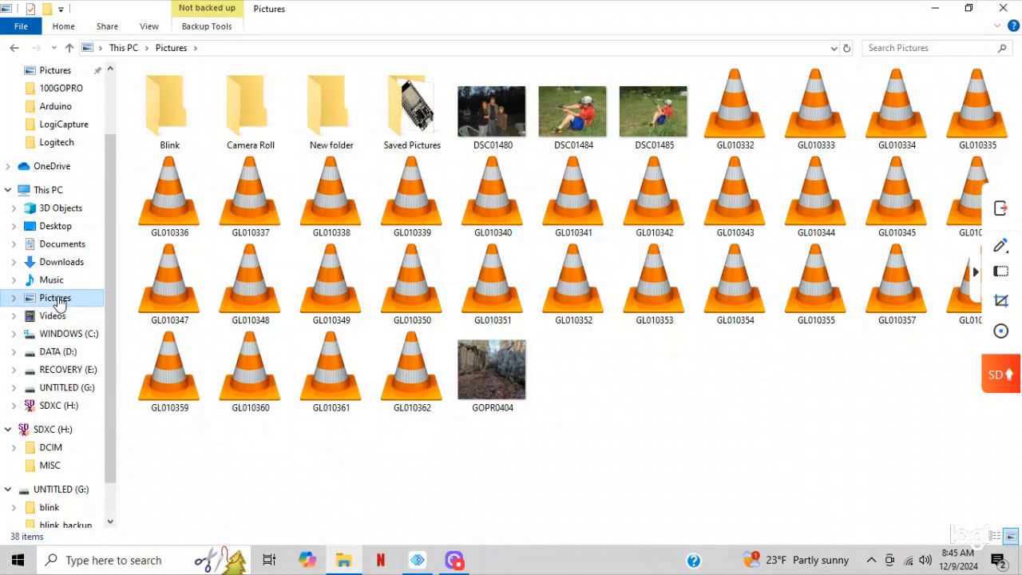
{"action": "left_click", "coordinate": [169, 104]}
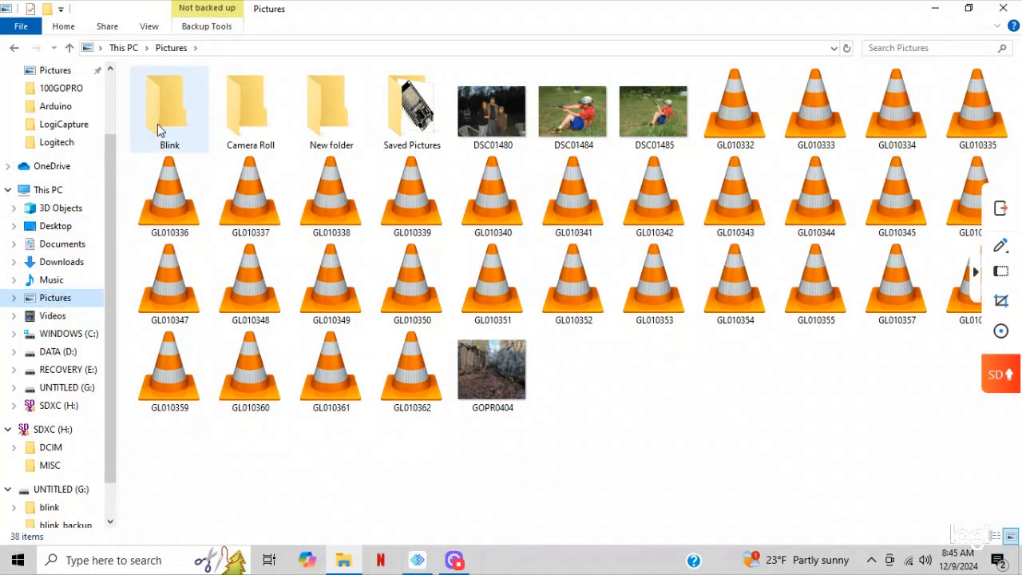
{"action": "double_click", "coordinate": [169, 104]}
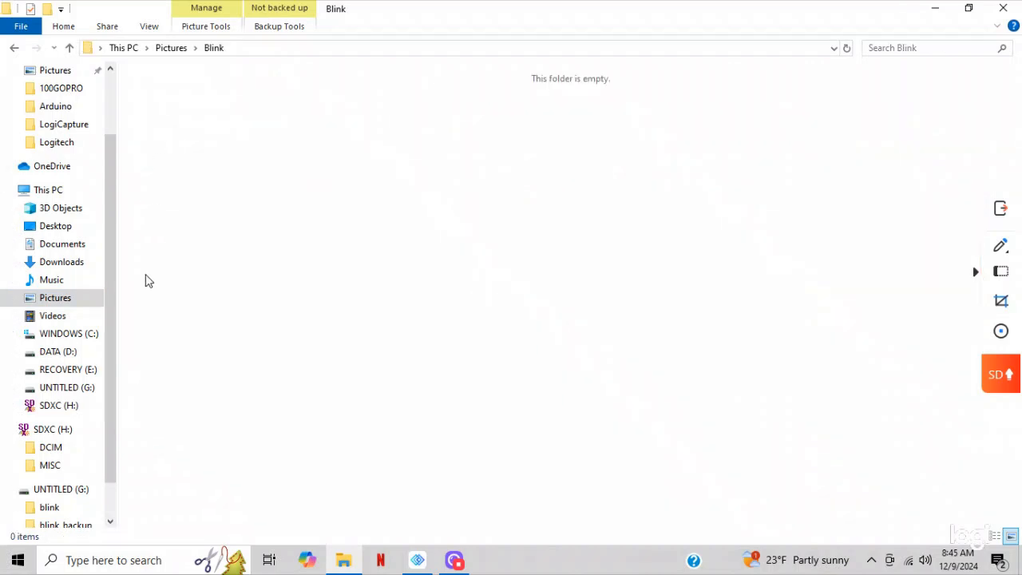
{"action": "left_click", "coordinate": [54, 297]}
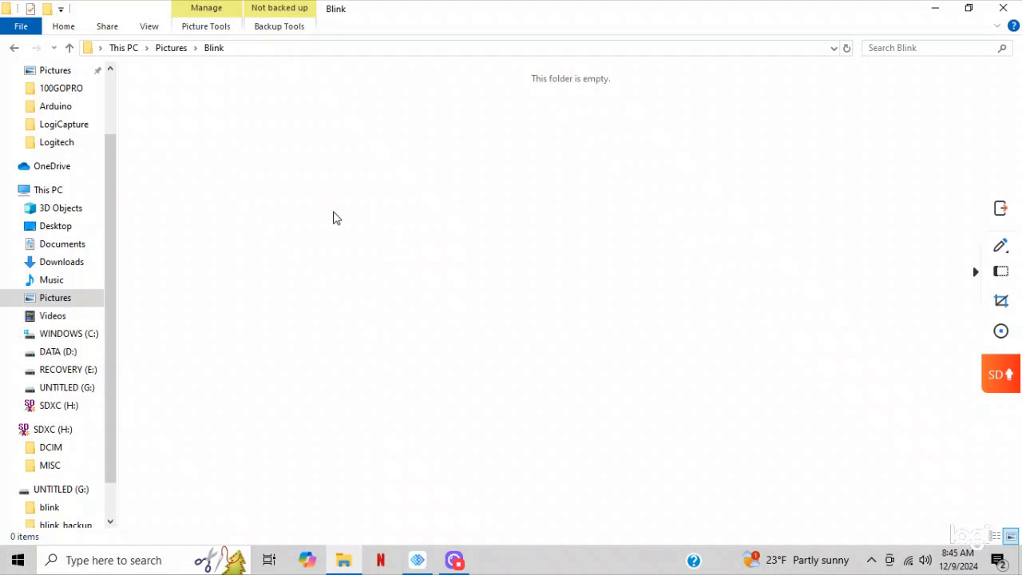
{"action": "mouse_move", "coordinate": [313, 345]}
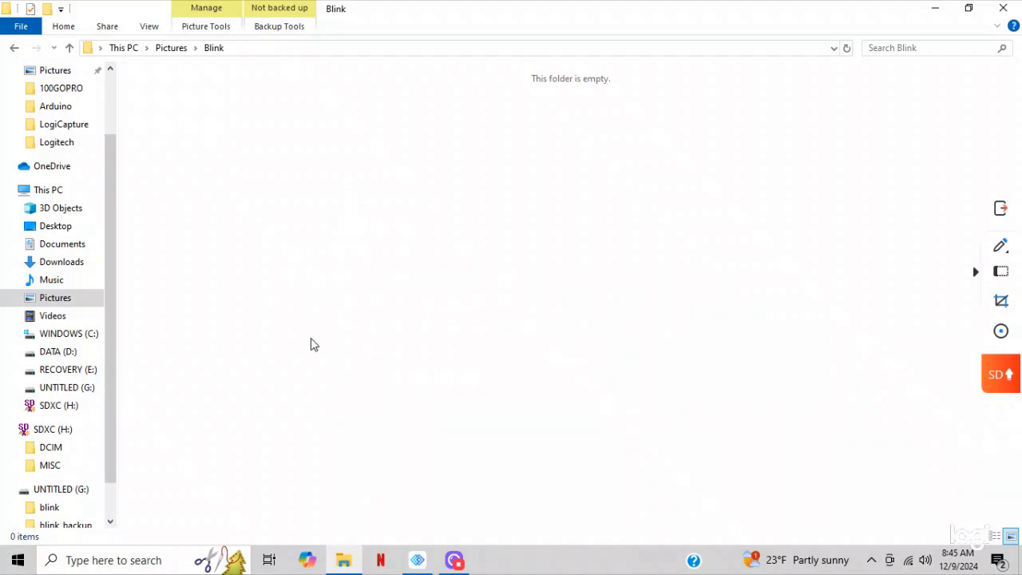
Return to G: blink > 24-09 > 24-09-07 and select the 12-22-52_Driveway_118 clip.
{"action": "left_click", "coordinate": [49, 508]}
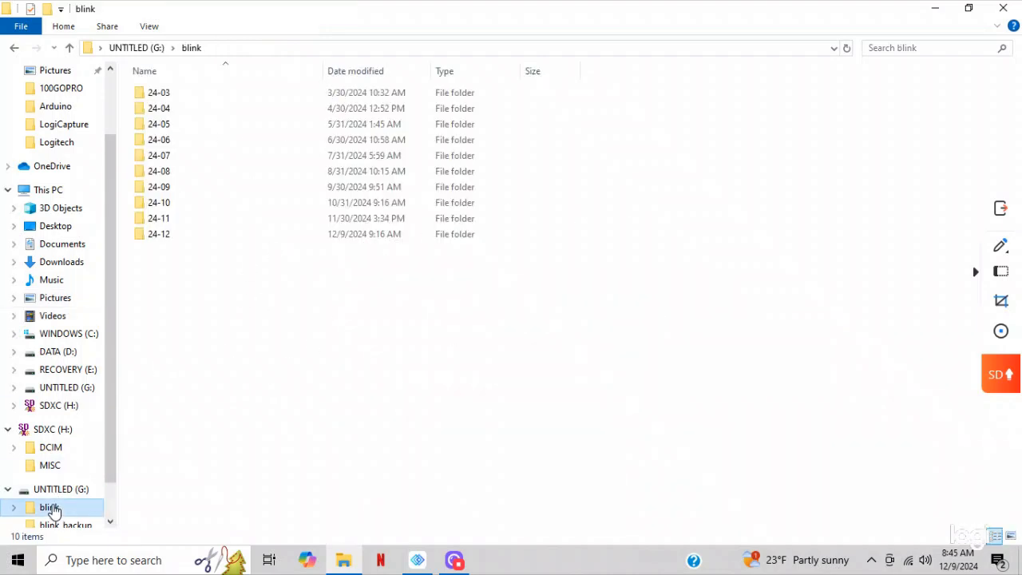
{"action": "left_click", "coordinate": [158, 155]}
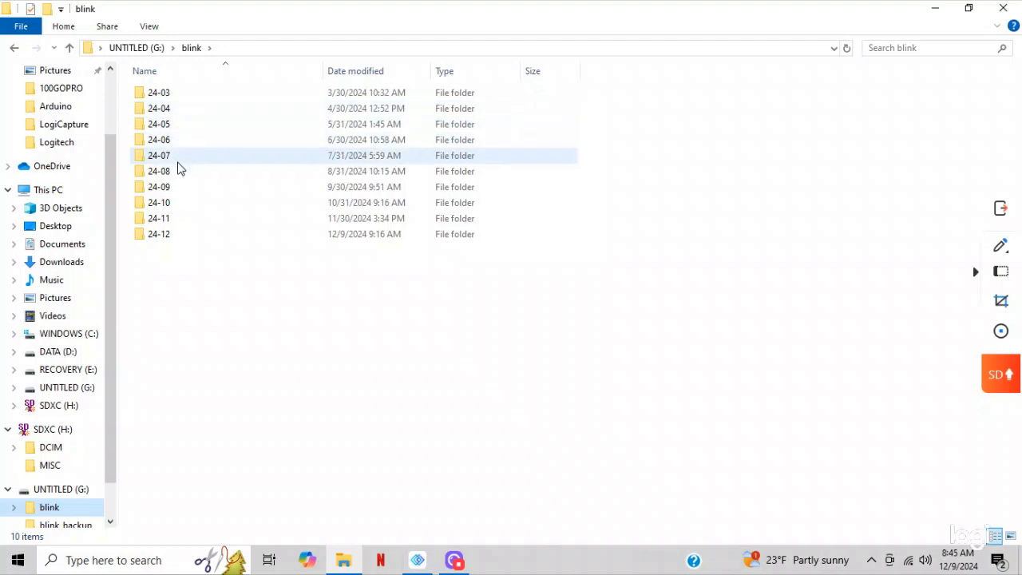
{"action": "double_click", "coordinate": [158, 186]}
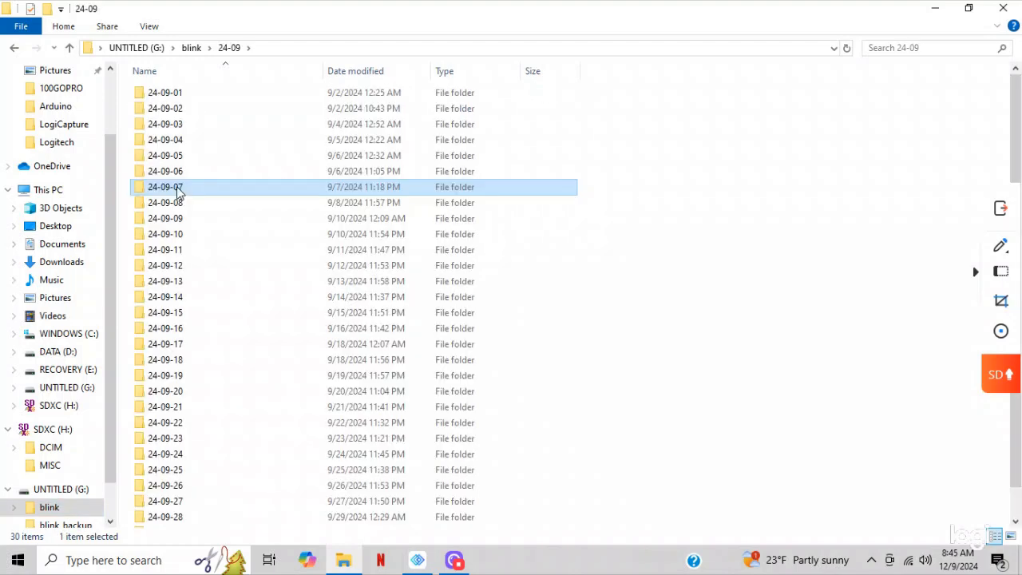
{"action": "double_click", "coordinate": [166, 187]}
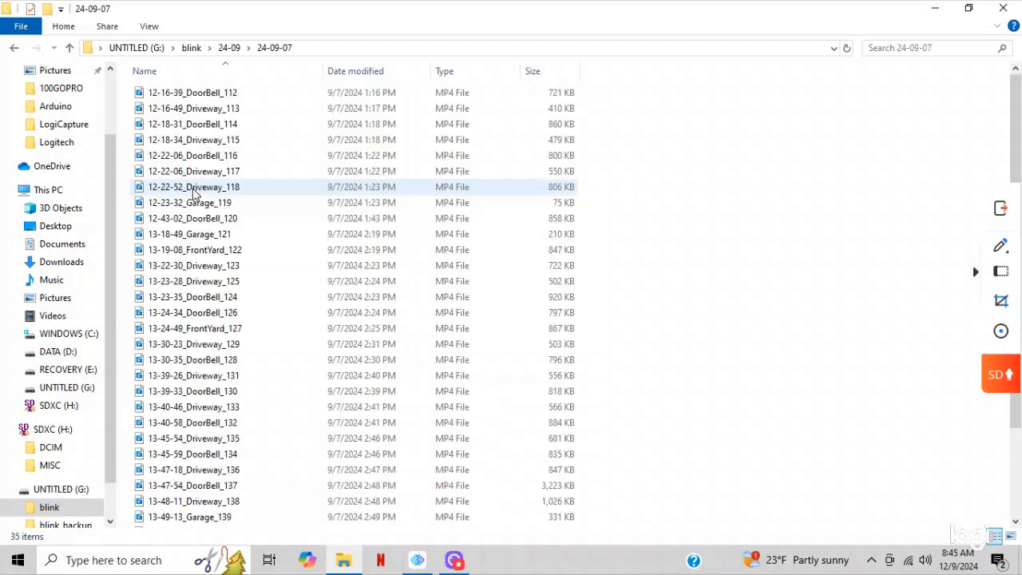
{"action": "mouse_move", "coordinate": [195, 185]}
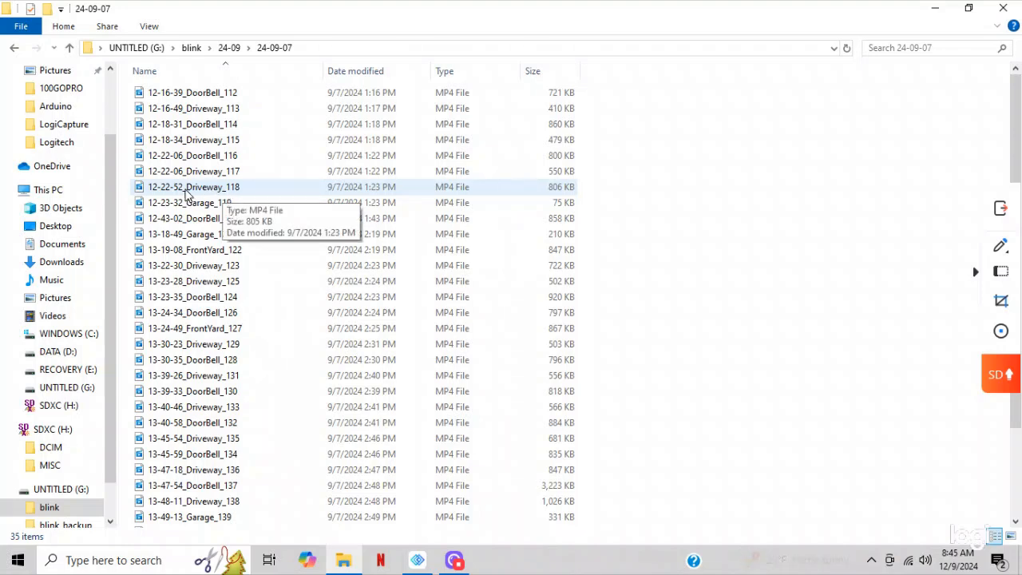
{"action": "mouse_move", "coordinate": [163, 191]}
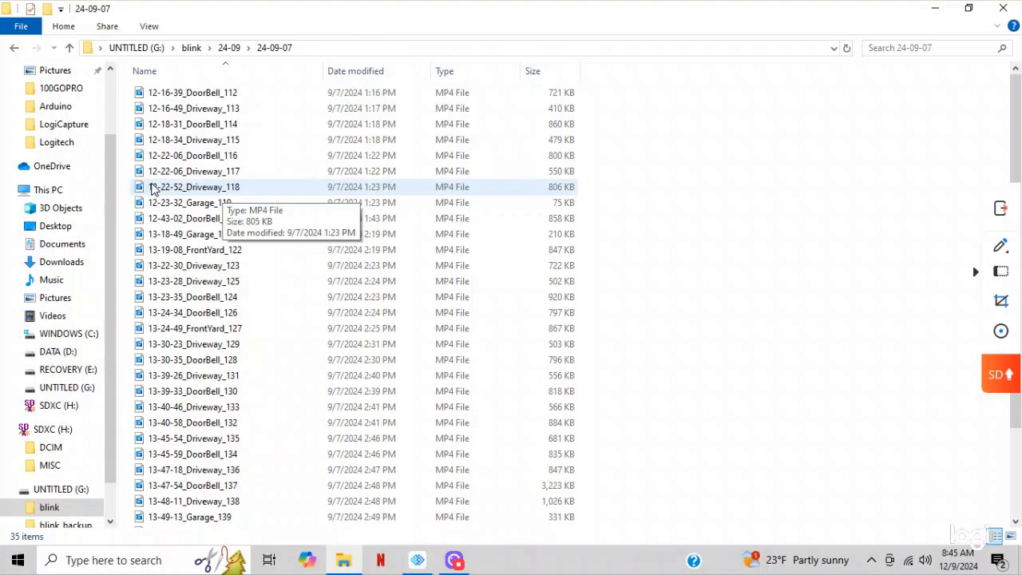
{"action": "left_click", "coordinate": [195, 186]}
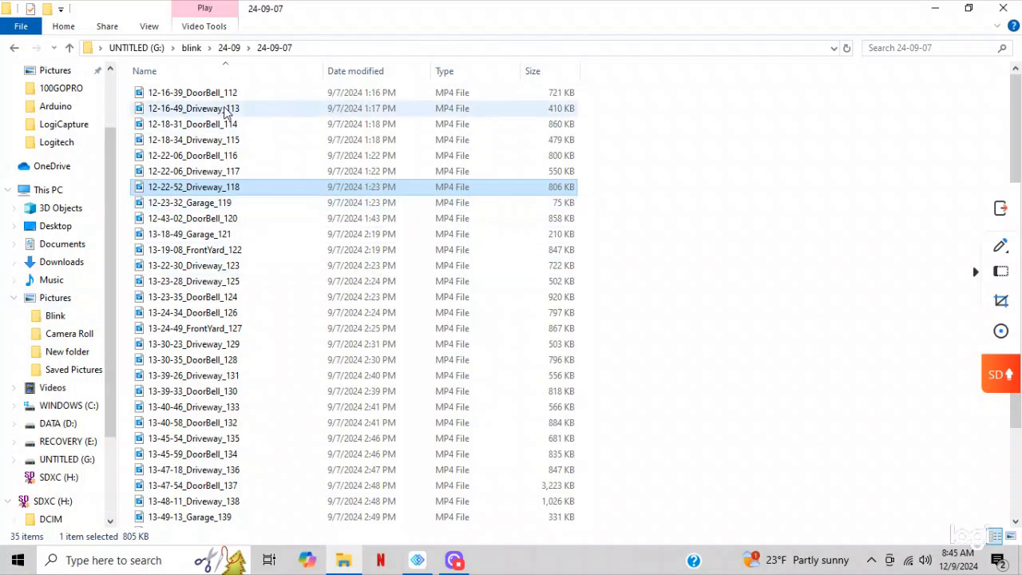
{"action": "mouse_move", "coordinate": [192, 91]}
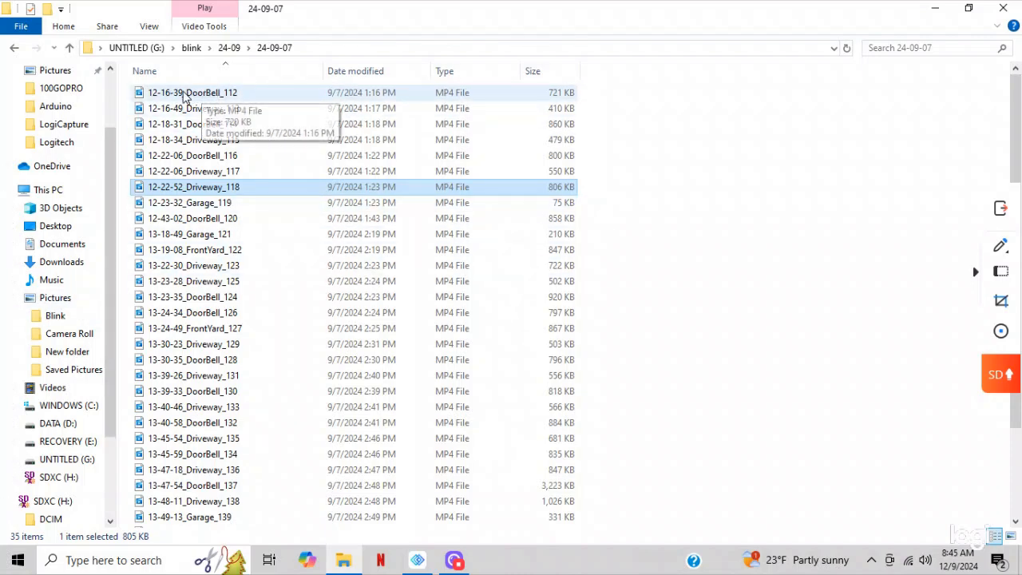
{"action": "mouse_move", "coordinate": [169, 99]}
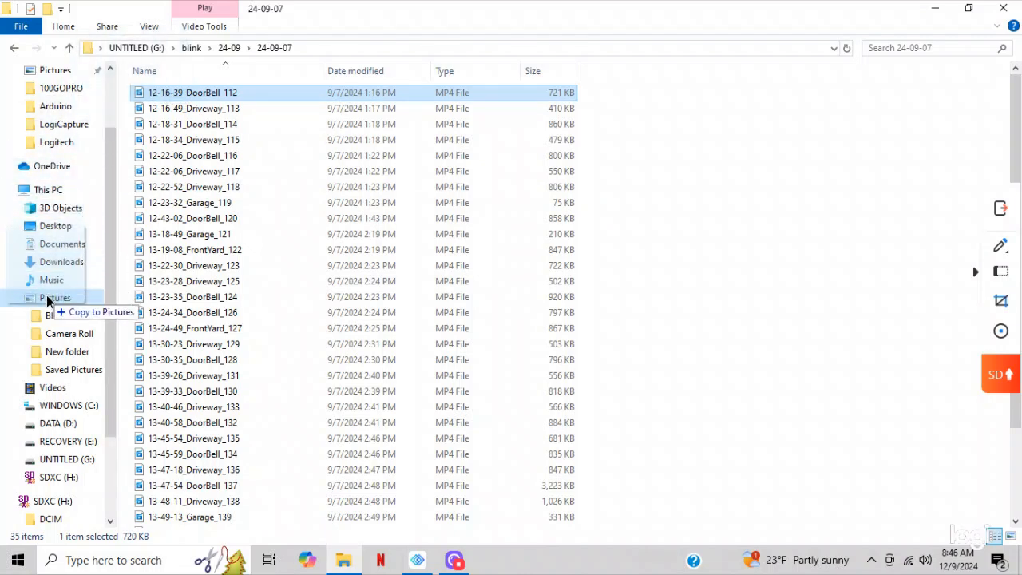
{"action": "mouse_move", "coordinate": [54, 316]}
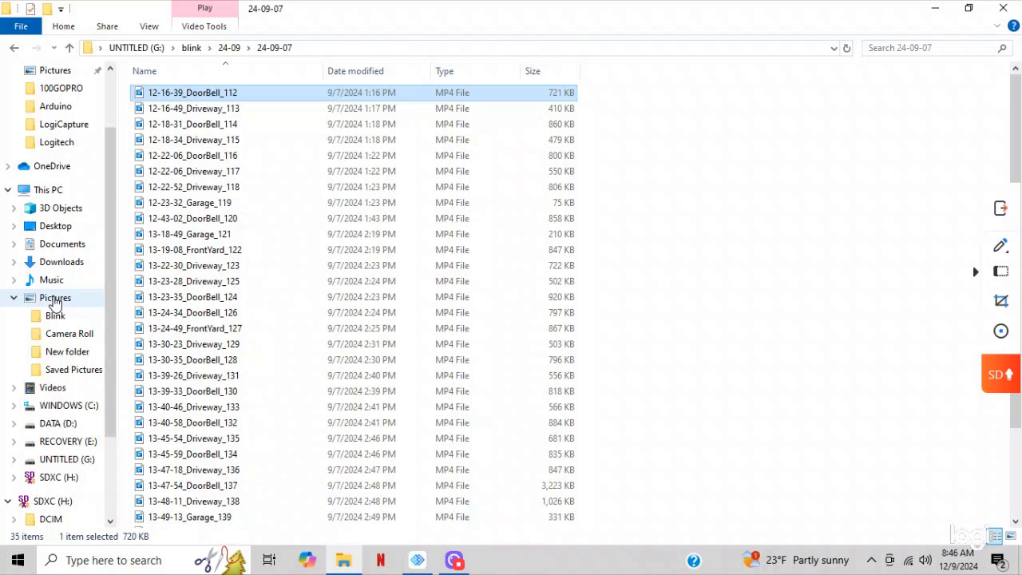
Create a new folder in Pictures and name it Blink 2.
{"action": "left_click", "coordinate": [54, 299]}
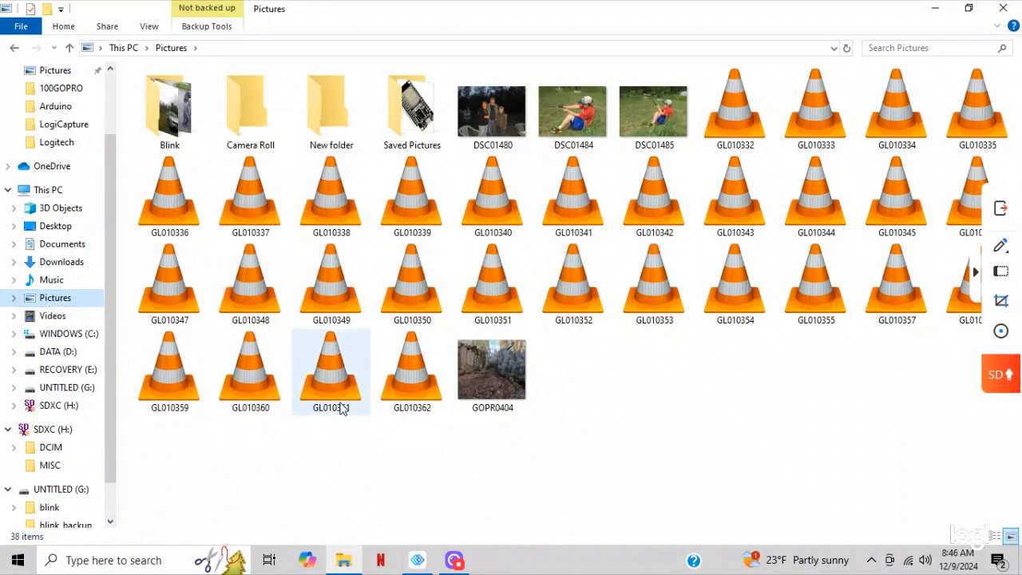
{"action": "left_click", "coordinate": [629, 391]}
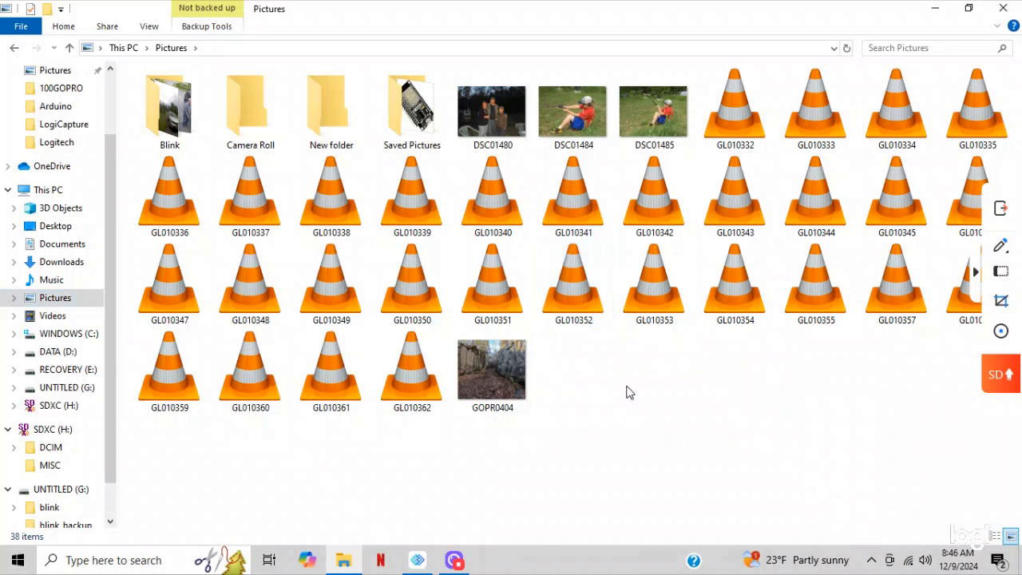
{"action": "right_click", "coordinate": [629, 391]}
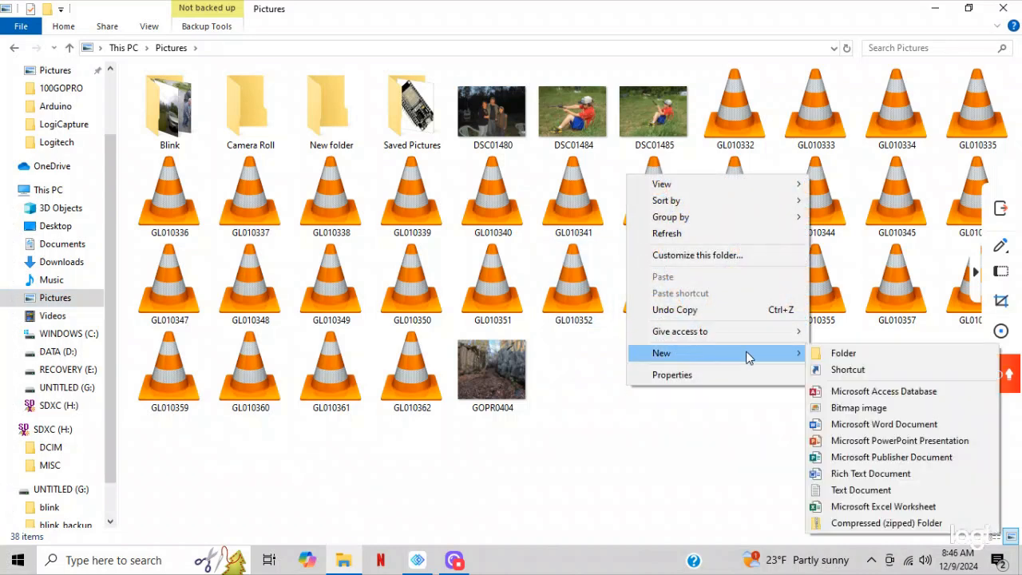
{"action": "left_click", "coordinate": [843, 353]}
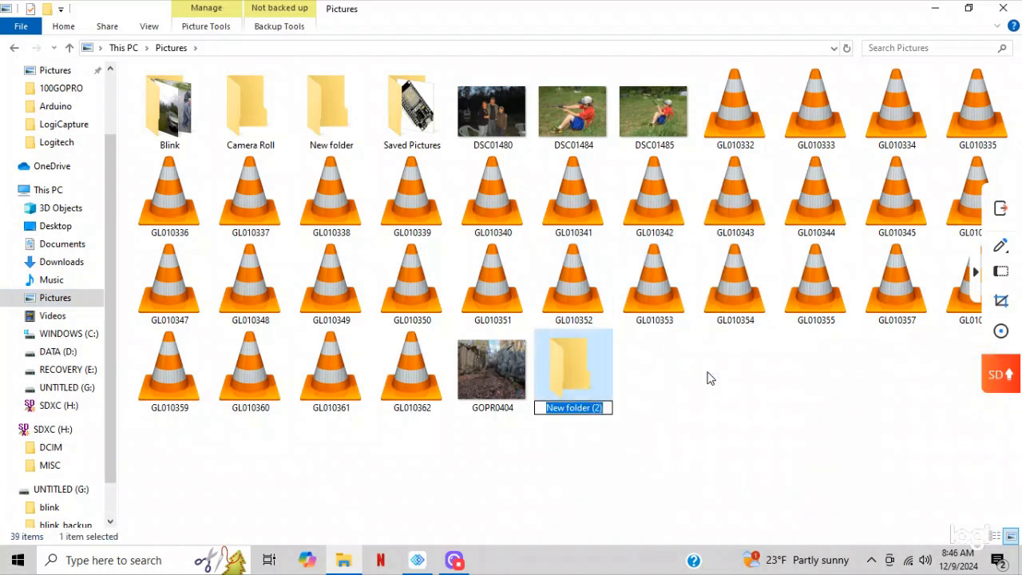
{"action": "type", "text": "B"}
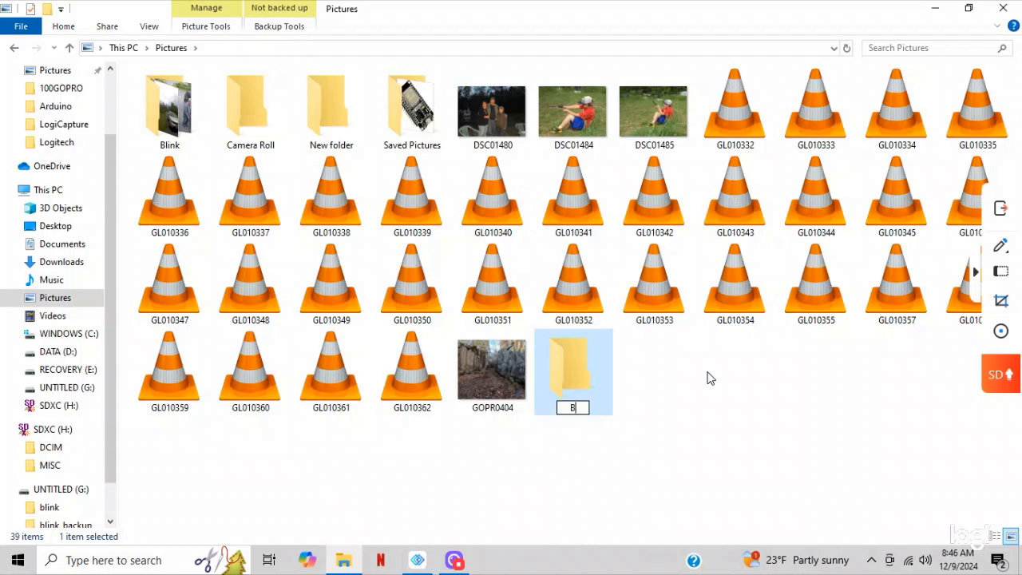
{"action": "type", "text": "link 2"}
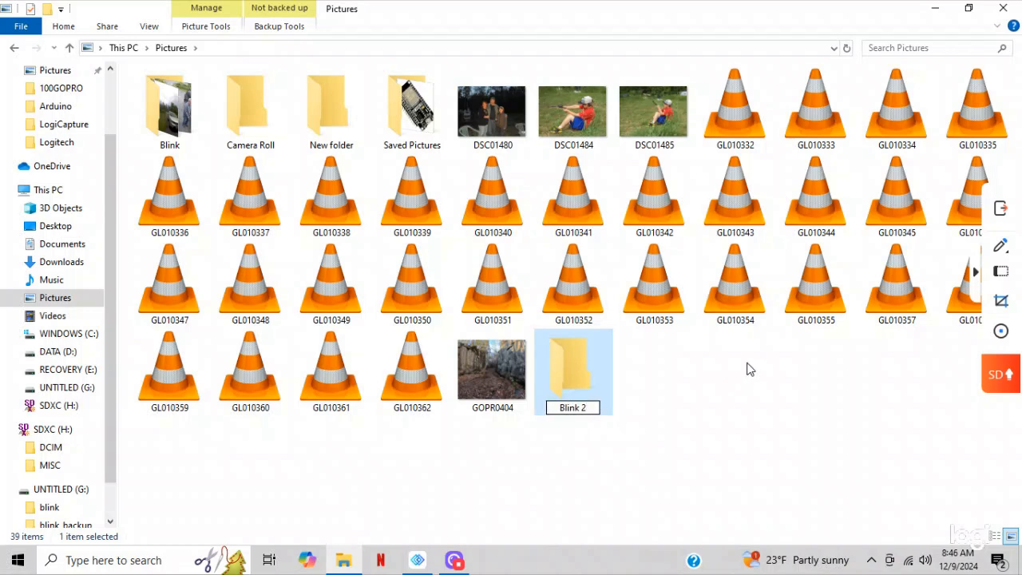
{"action": "left_click", "coordinate": [645, 393]}
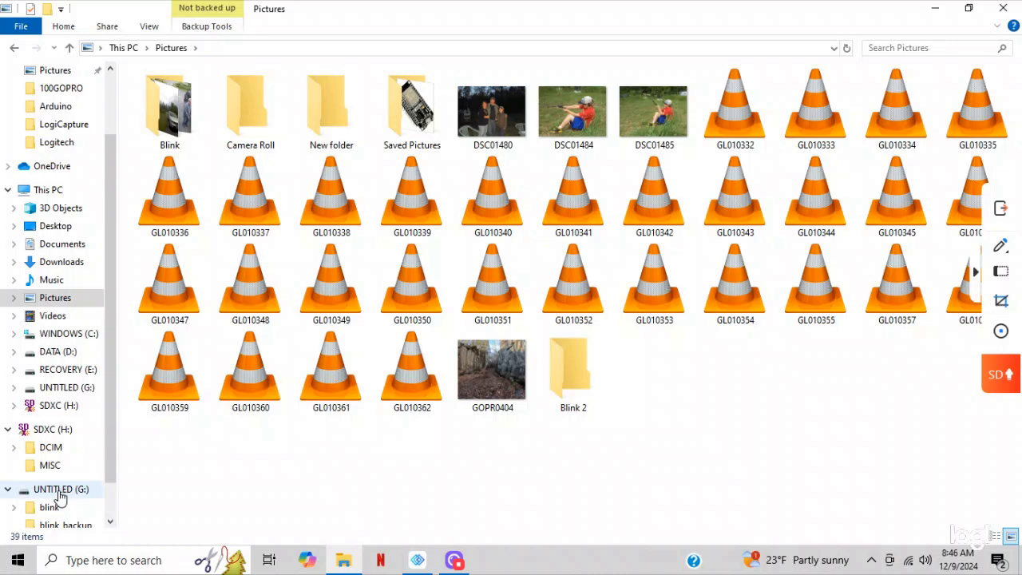
From blink > 24-04 > 24-04-07, drag 13-50-18_BackYard_074 into Pictures > Blink 2.
{"action": "left_click", "coordinate": [48, 507]}
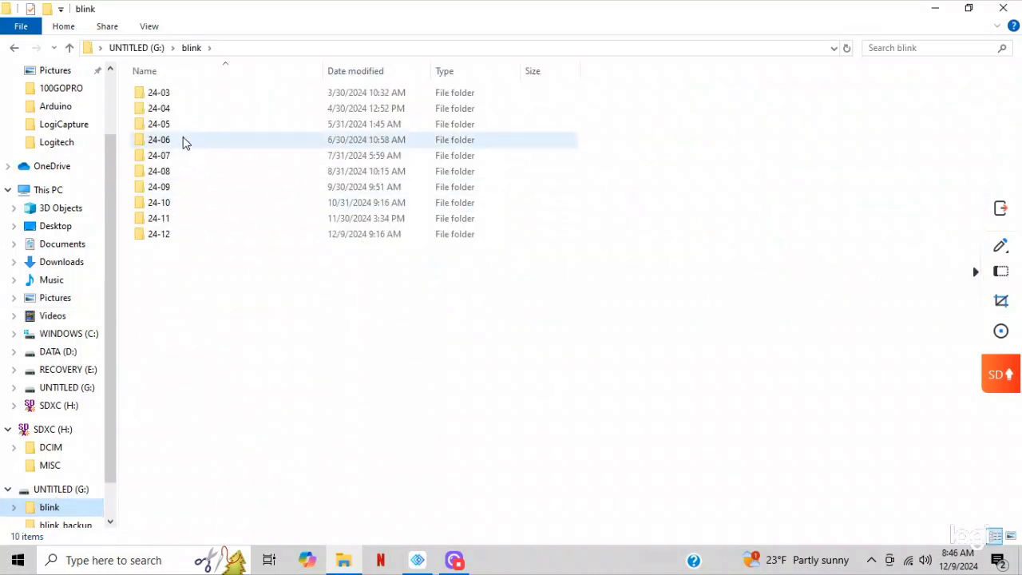
{"action": "double_click", "coordinate": [158, 108]}
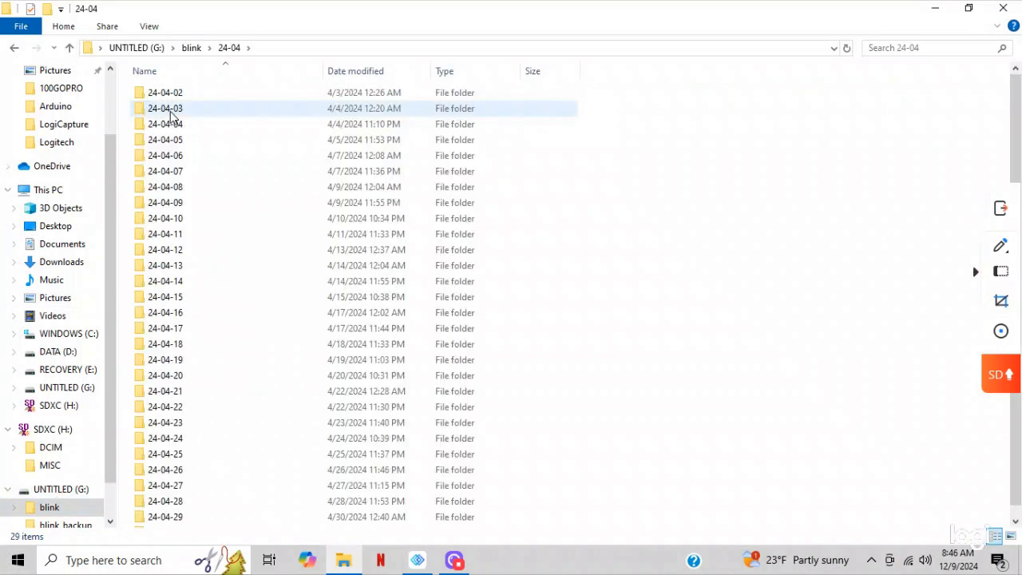
{"action": "left_click", "coordinate": [166, 171]}
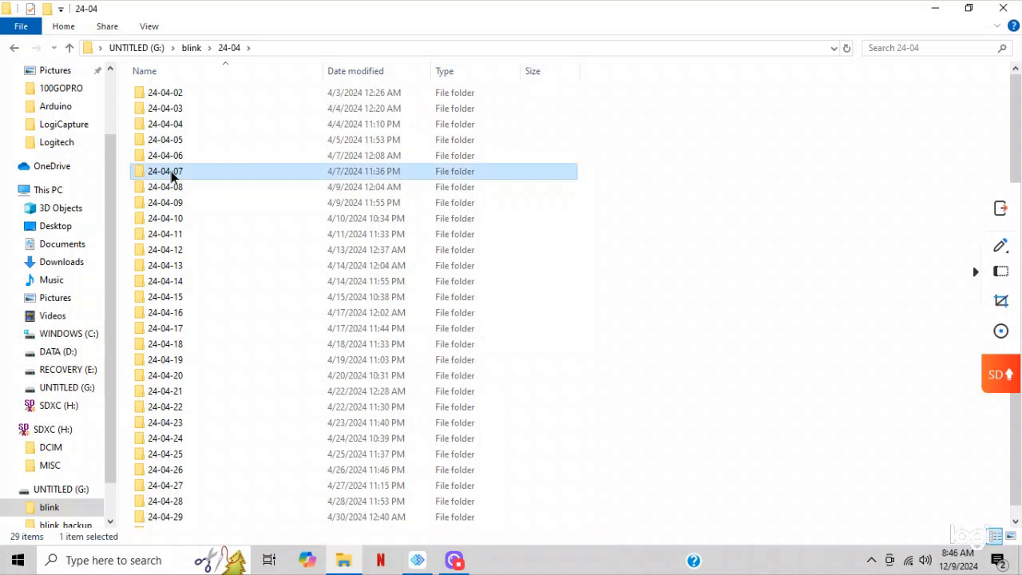
{"action": "double_click", "coordinate": [166, 171]}
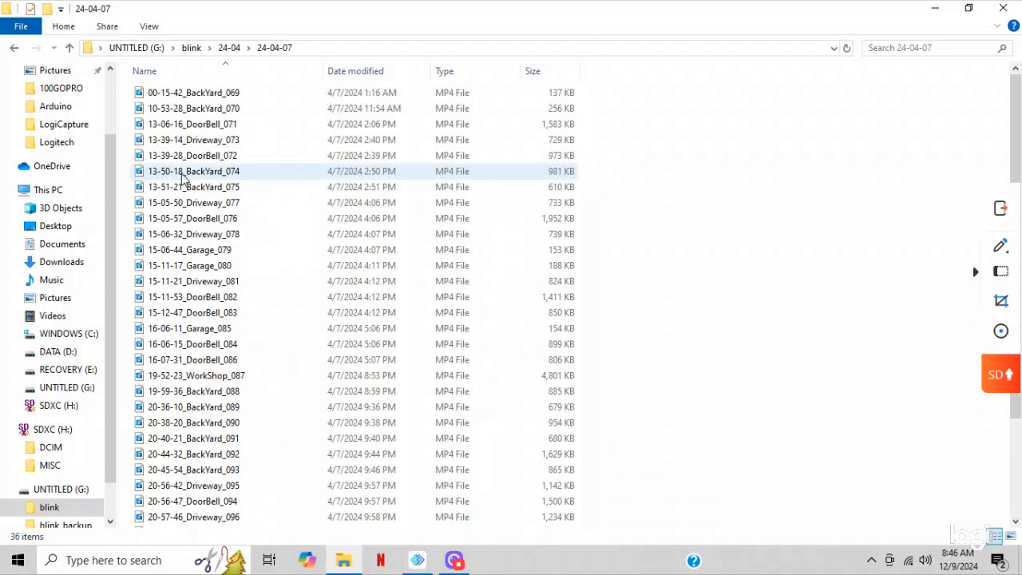
{"action": "left_click", "coordinate": [194, 171]}
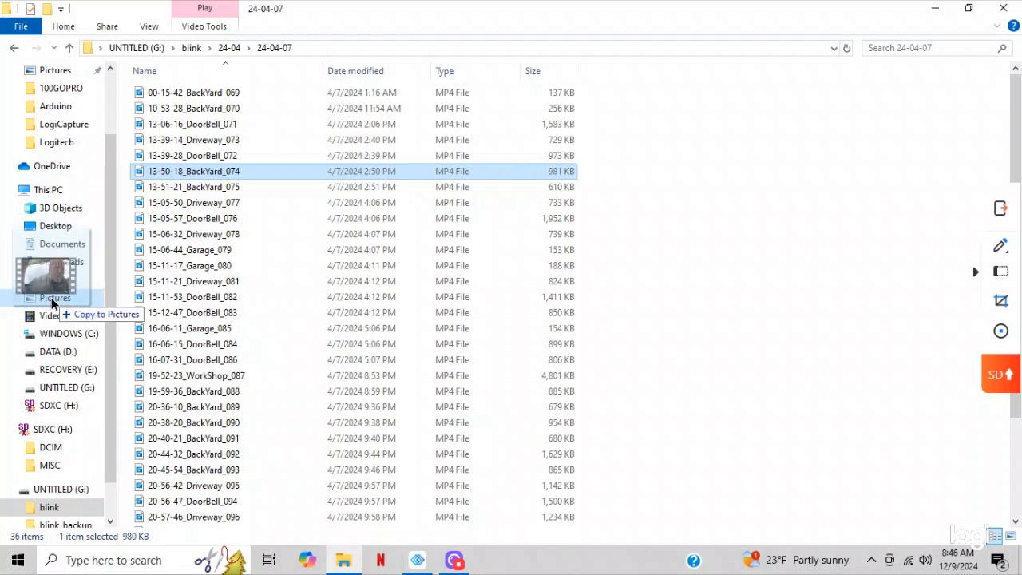
{"action": "left_click", "coordinate": [32, 297]}
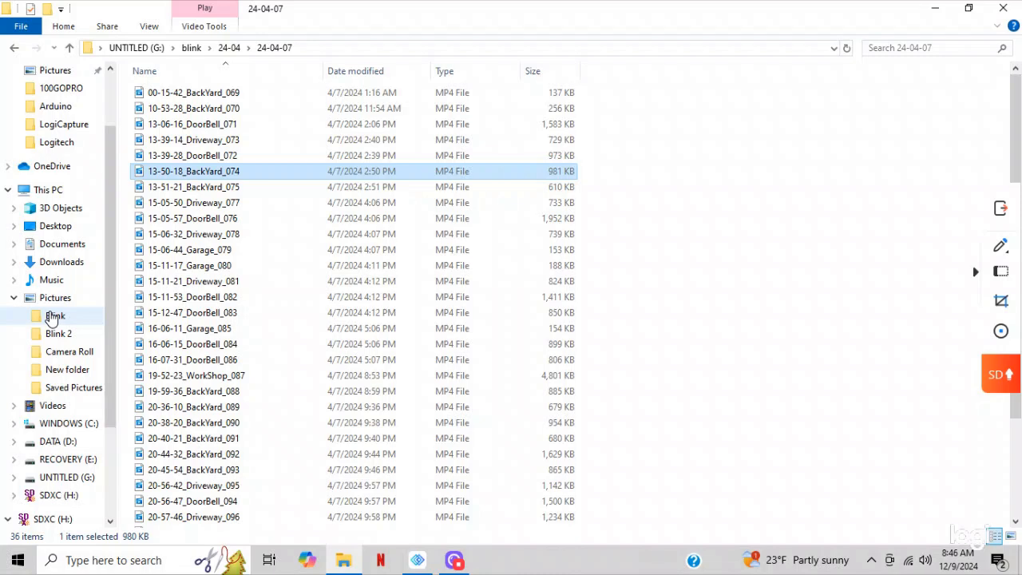
Check Blink's two clips, then Blink 2 holding the copied 13-50-18_BackYard_074.
{"action": "left_click", "coordinate": [54, 316]}
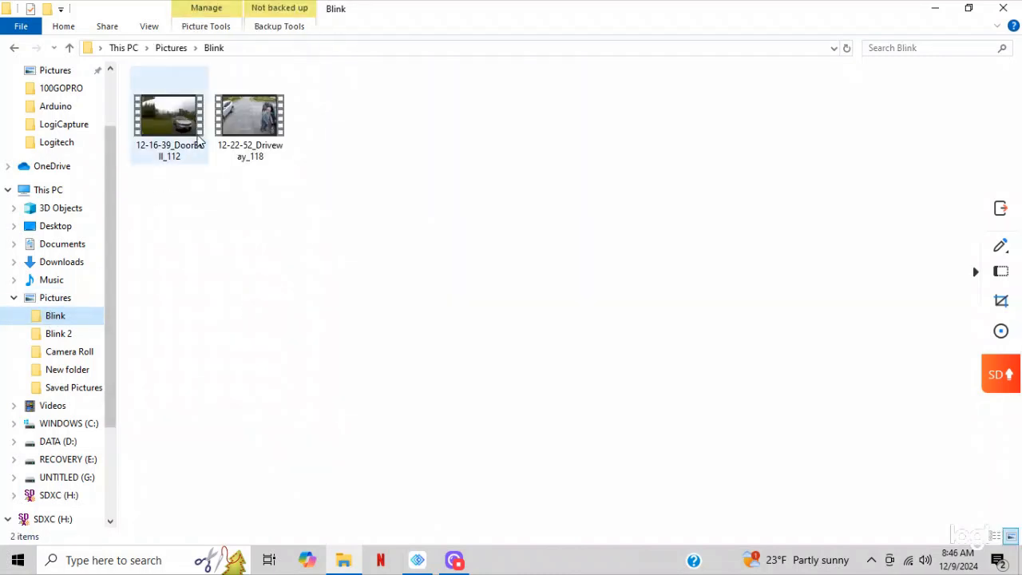
{"action": "mouse_move", "coordinate": [249, 120]}
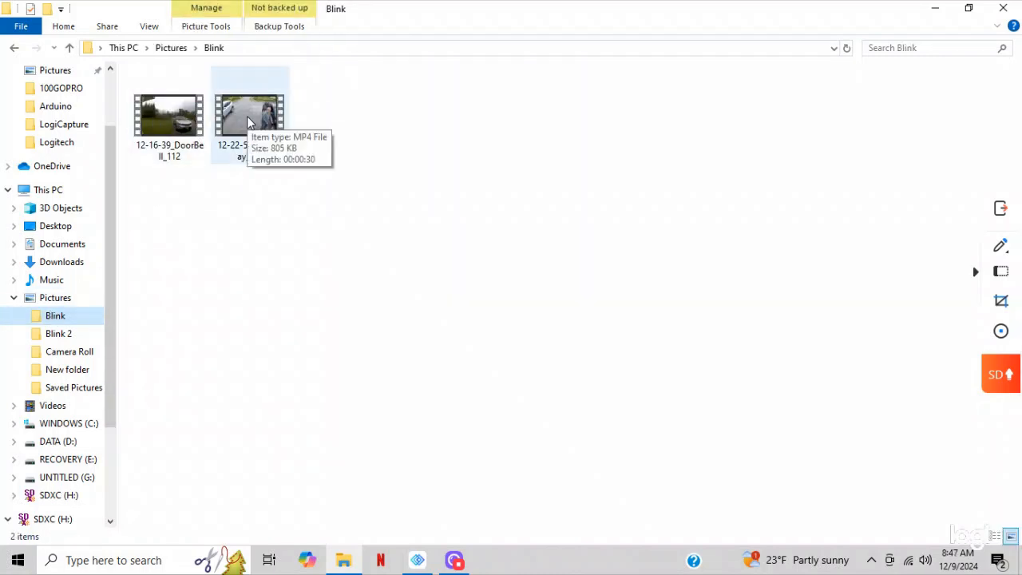
{"action": "left_click", "coordinate": [169, 115]}
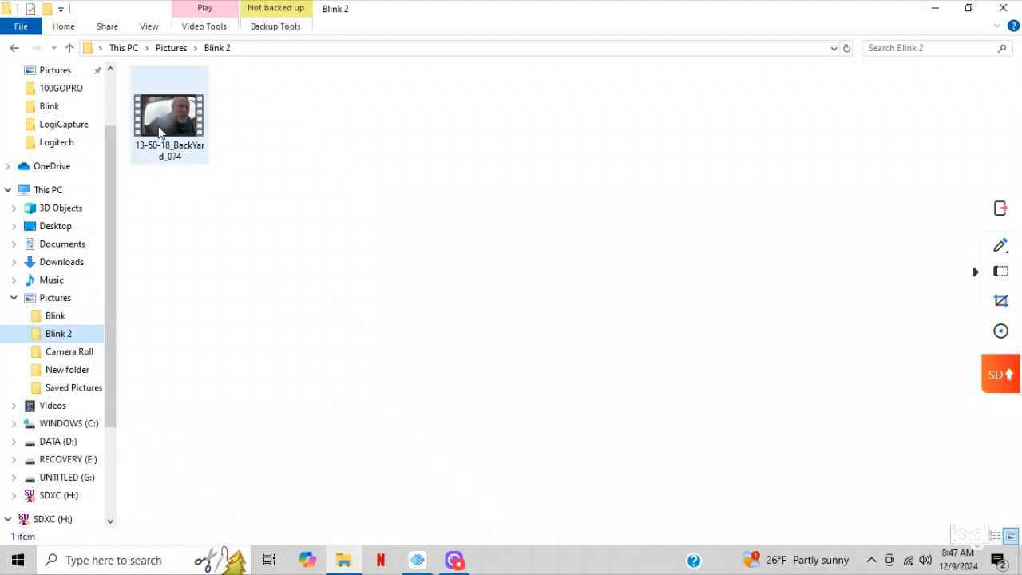
{"action": "left_click", "coordinate": [169, 112]}
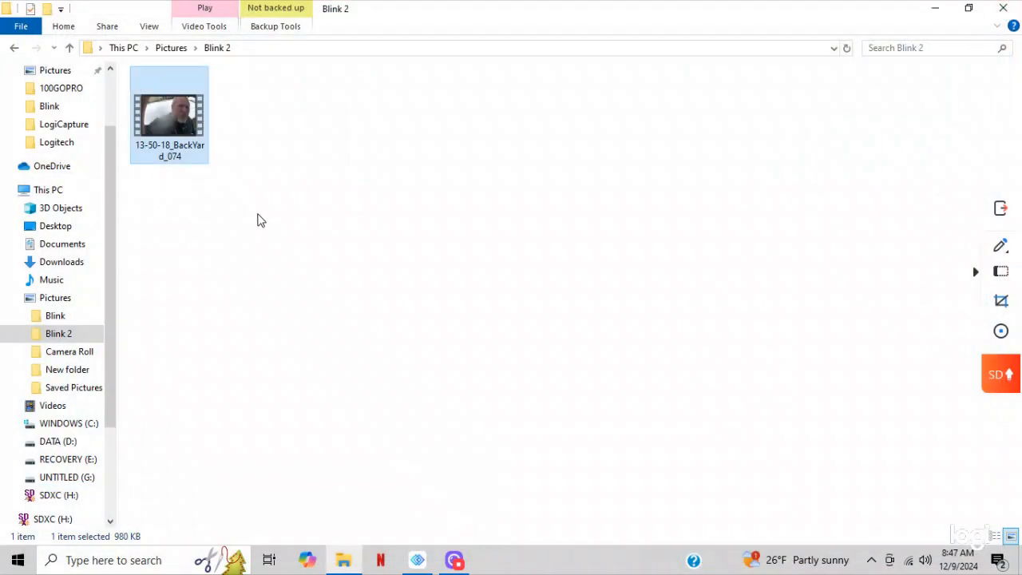
{"action": "mouse_move", "coordinate": [69, 351]}
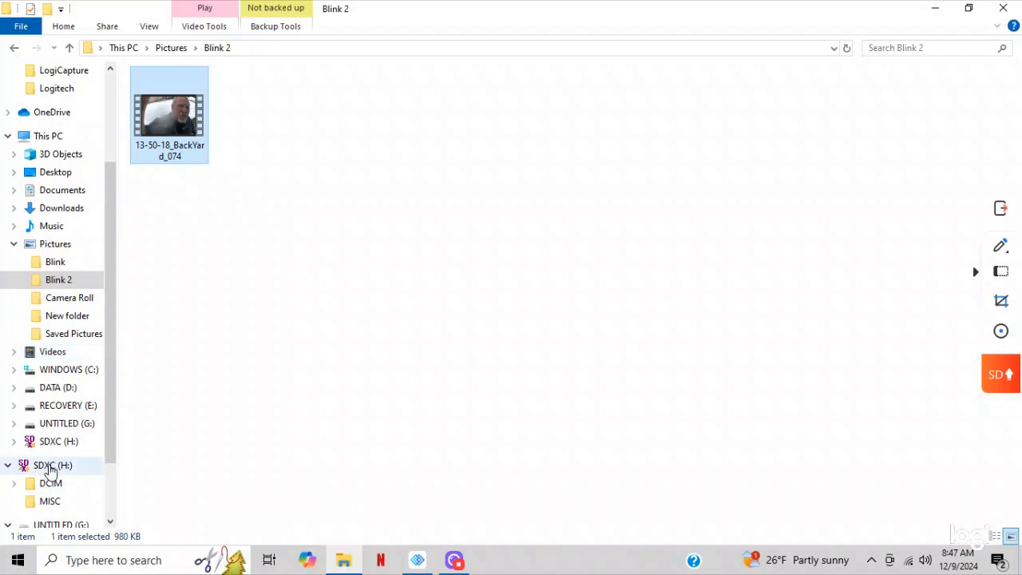
{"action": "mouse_move", "coordinate": [61, 418]}
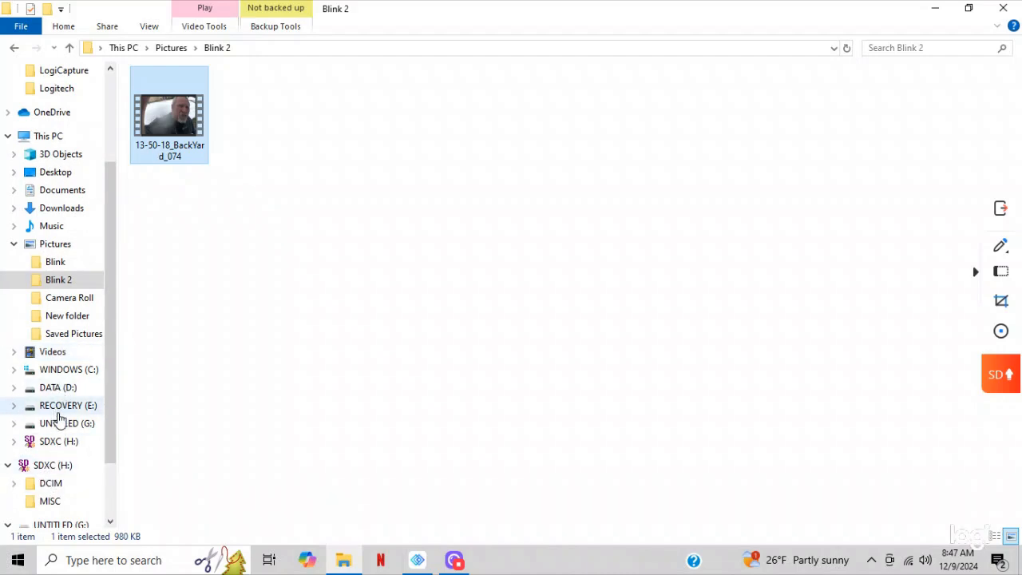
Navigate to UNTITLED (G:) > blink listing month folders 24-03 through 24-12.
{"action": "left_click", "coordinate": [67, 423]}
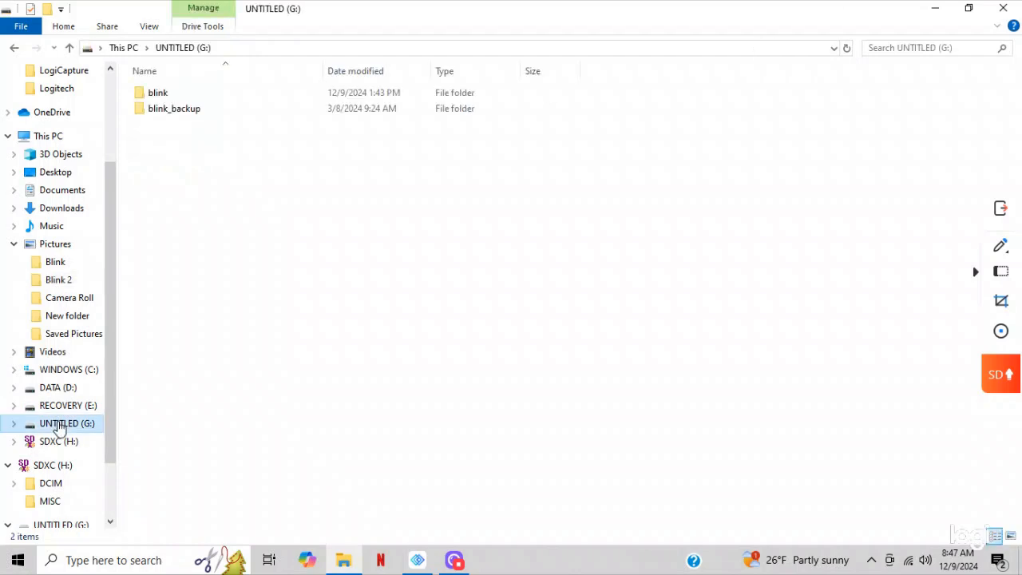
{"action": "left_click", "coordinate": [175, 109]}
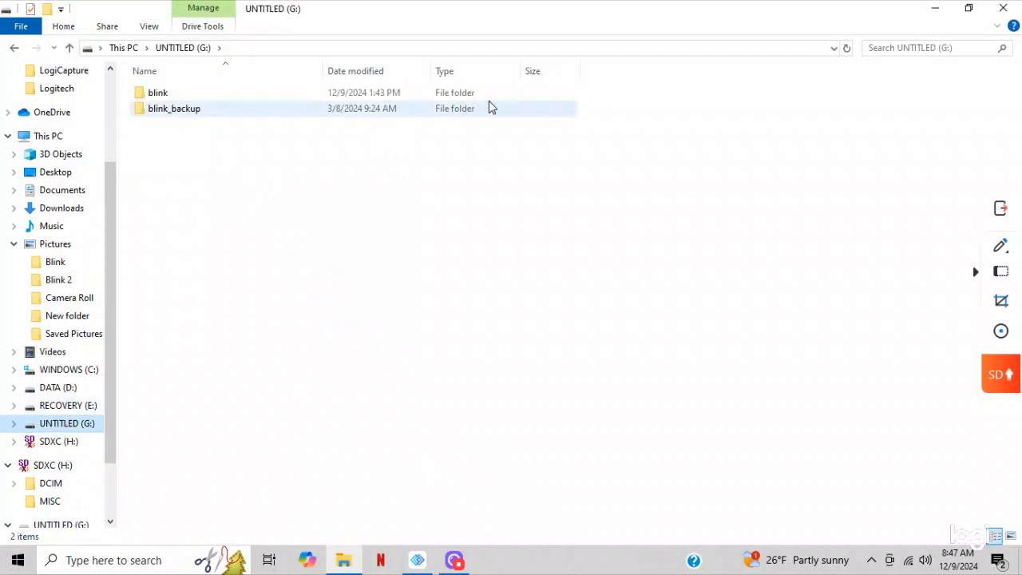
{"action": "left_click", "coordinate": [157, 91]}
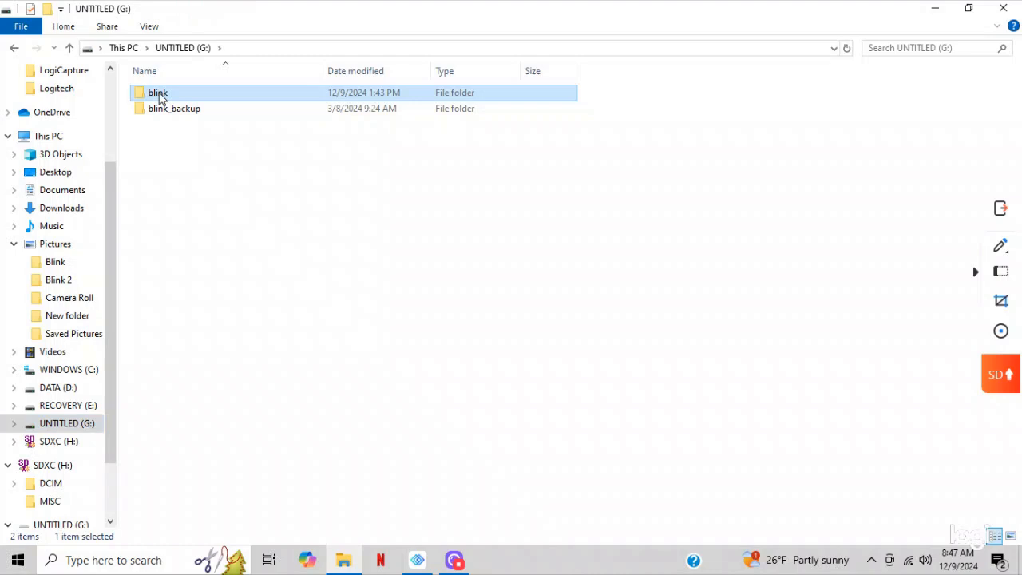
{"action": "double_click", "coordinate": [158, 91]}
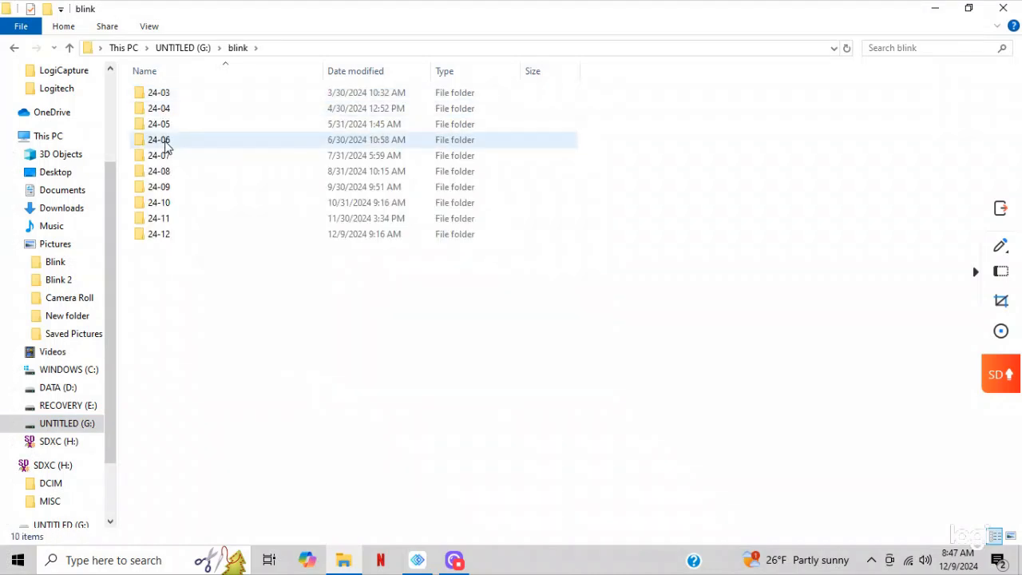
{"action": "left_click", "coordinate": [158, 109]}
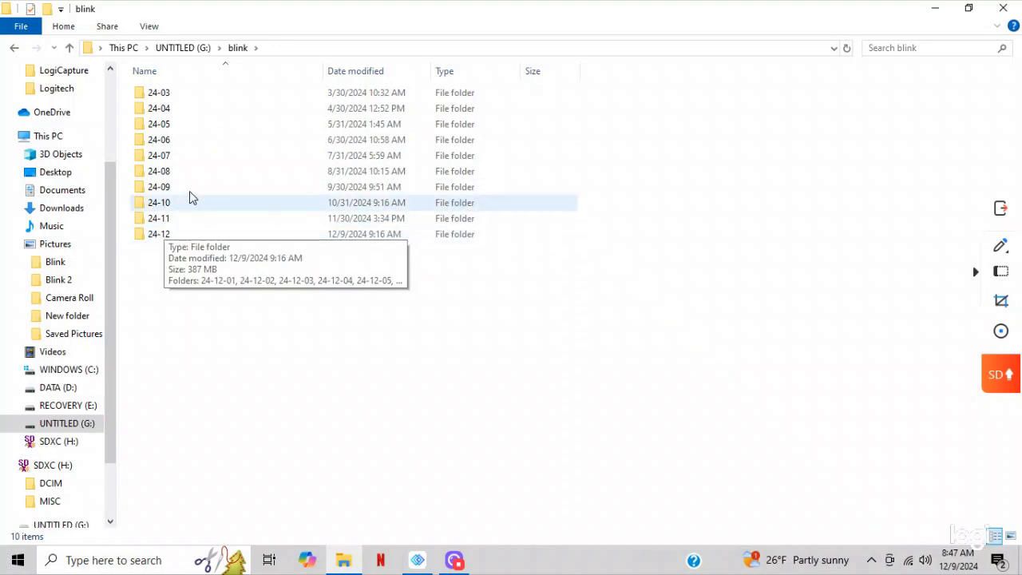
{"action": "mouse_move", "coordinate": [463, 155]}
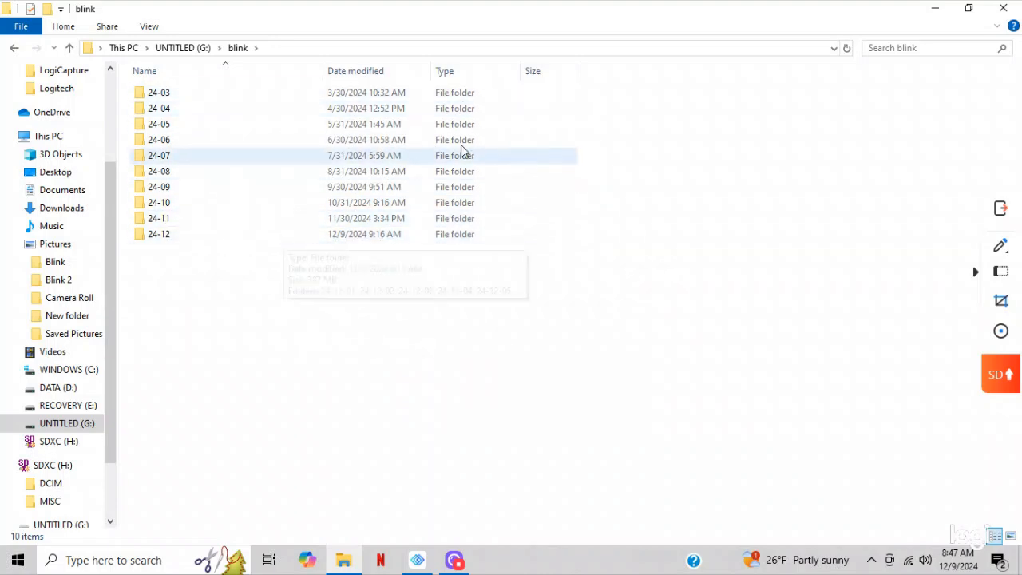
{"action": "mouse_move", "coordinate": [311, 222]}
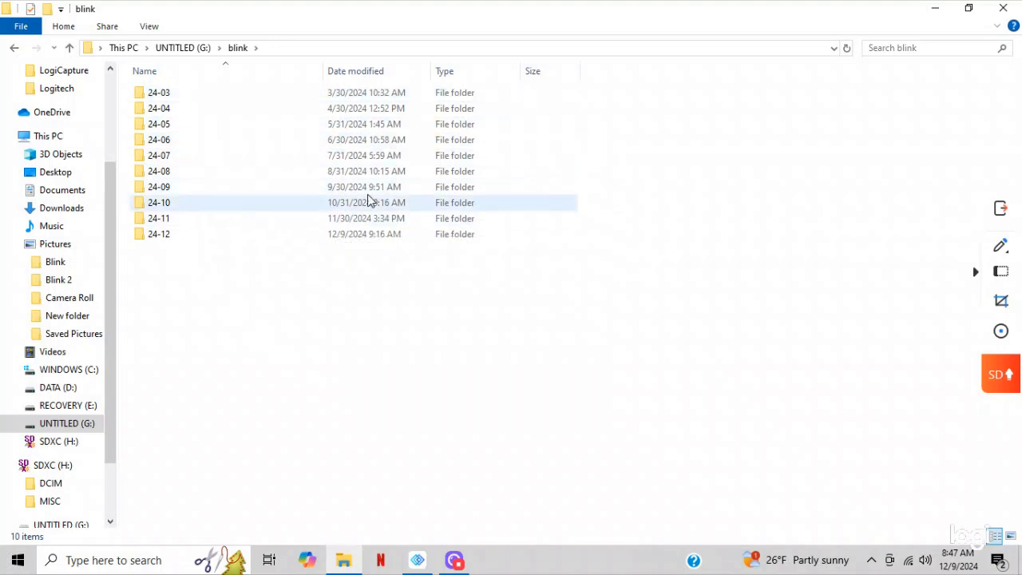
{"action": "left_click", "coordinate": [67, 423]}
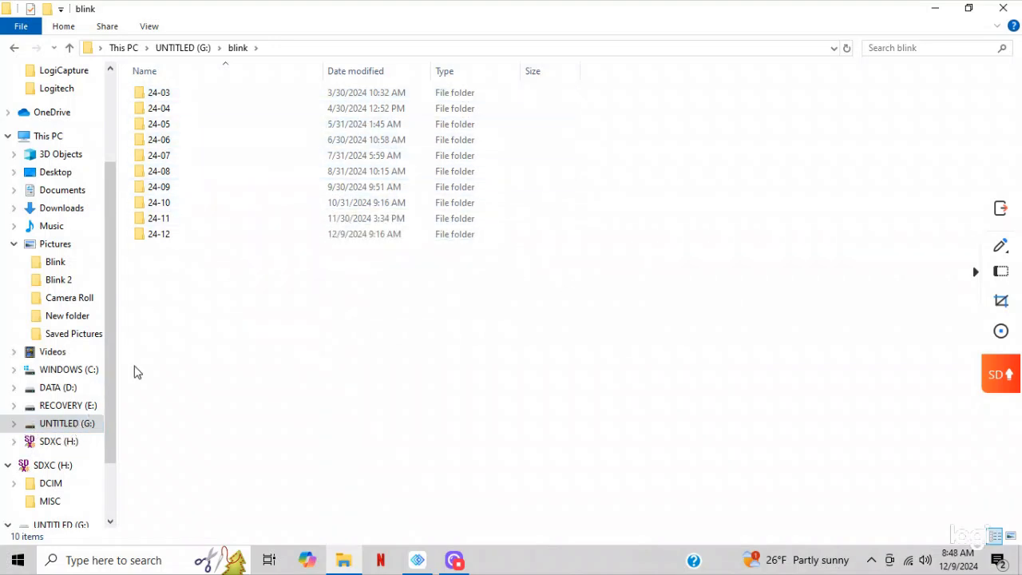
{"action": "mouse_move", "coordinate": [55, 441]}
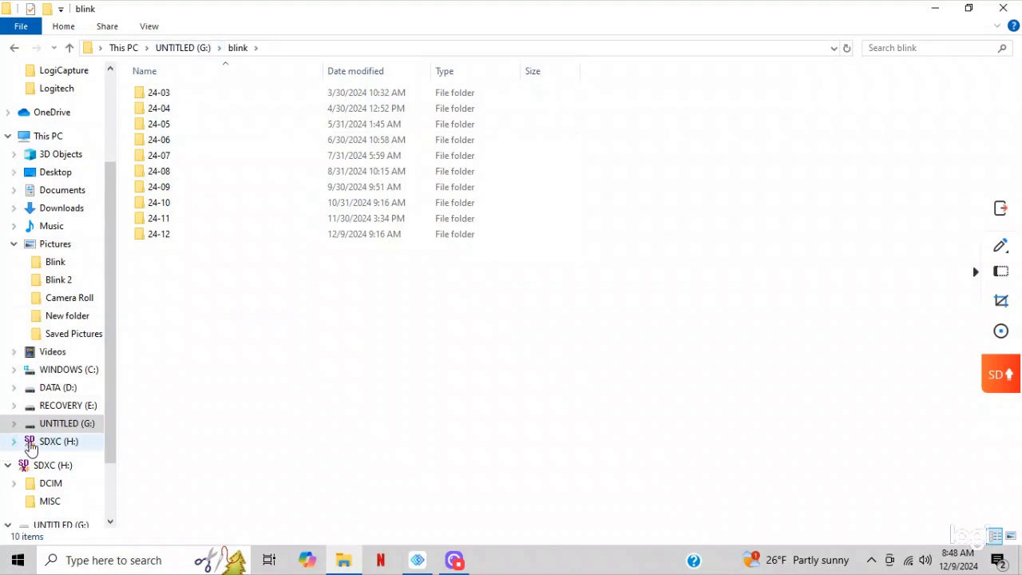
Quick-format UNTITLED (G:) as FAT32, confirming the erase warning and acknowledging completion.
{"action": "right_click", "coordinate": [67, 423]}
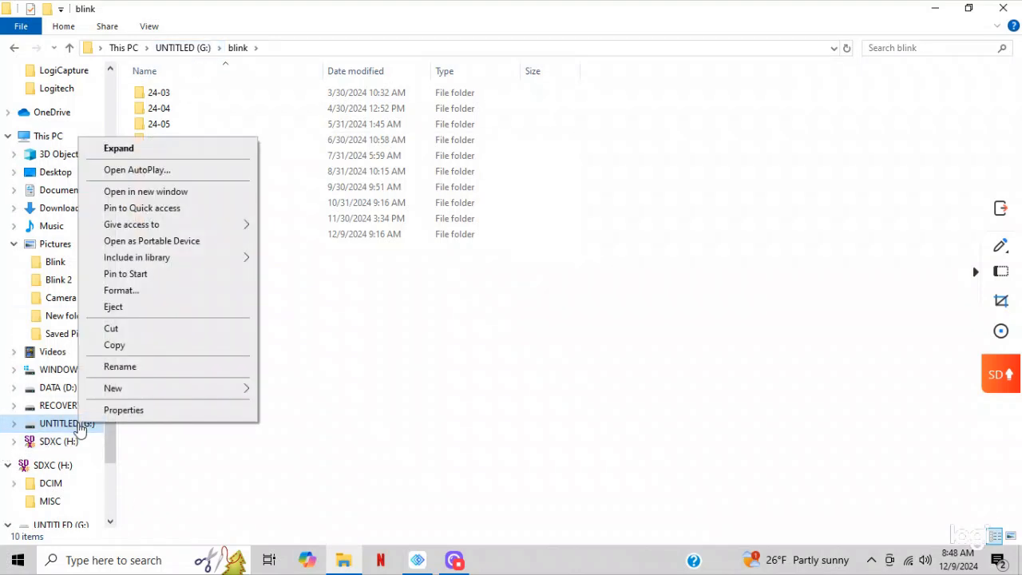
{"action": "mouse_move", "coordinate": [147, 295]}
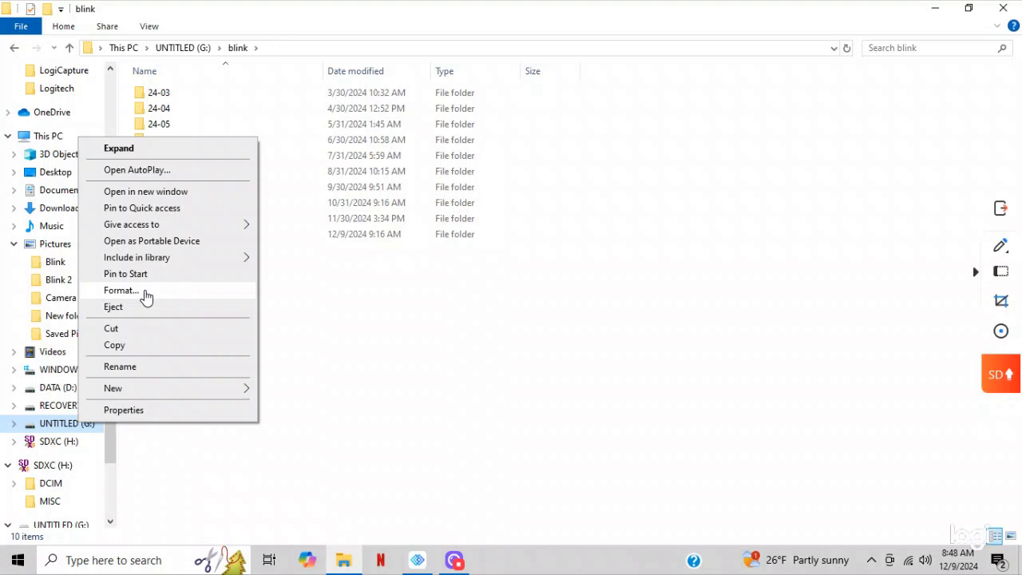
{"action": "left_click", "coordinate": [121, 291]}
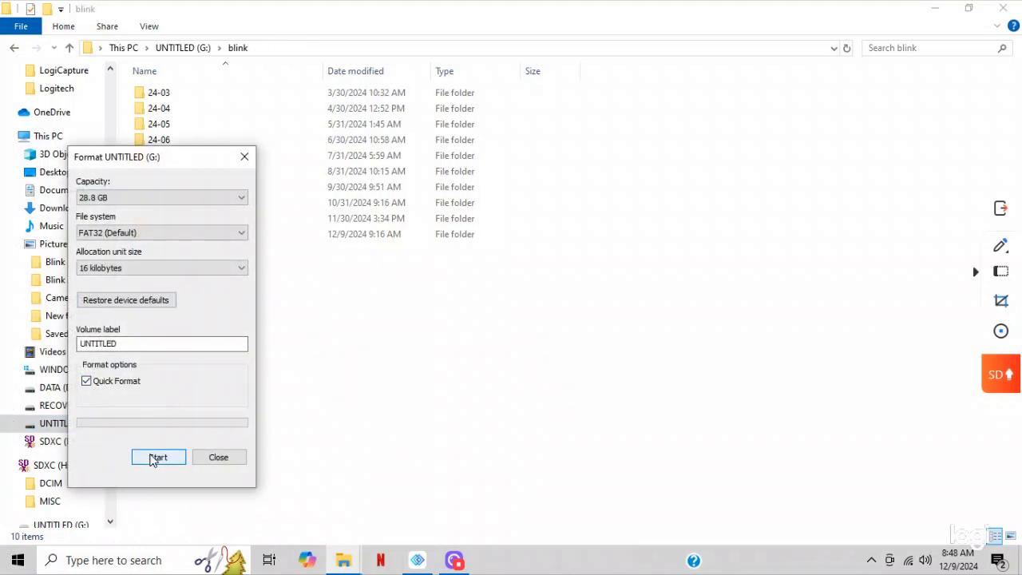
{"action": "left_click", "coordinate": [157, 457]}
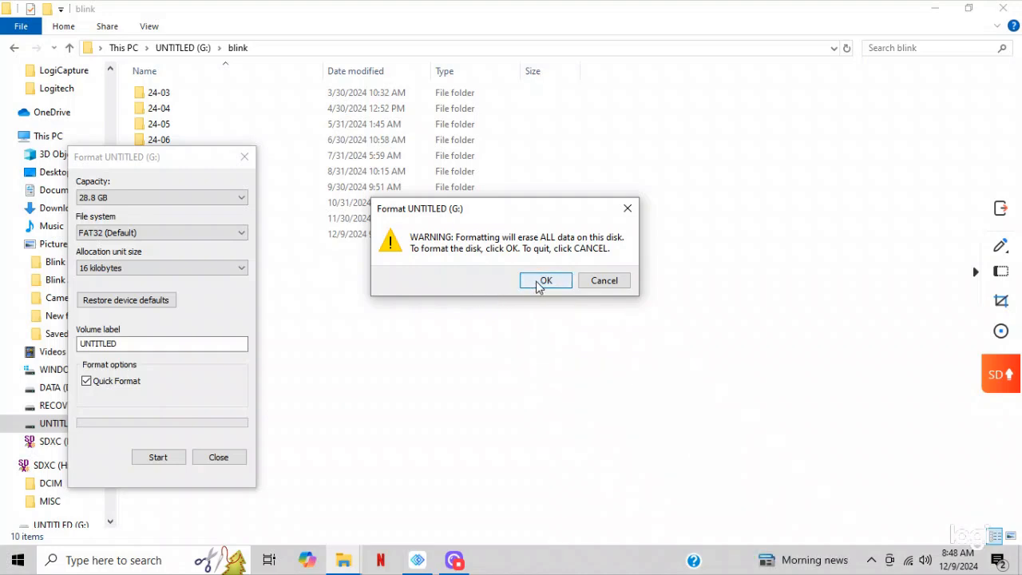
{"action": "left_click", "coordinate": [546, 281]}
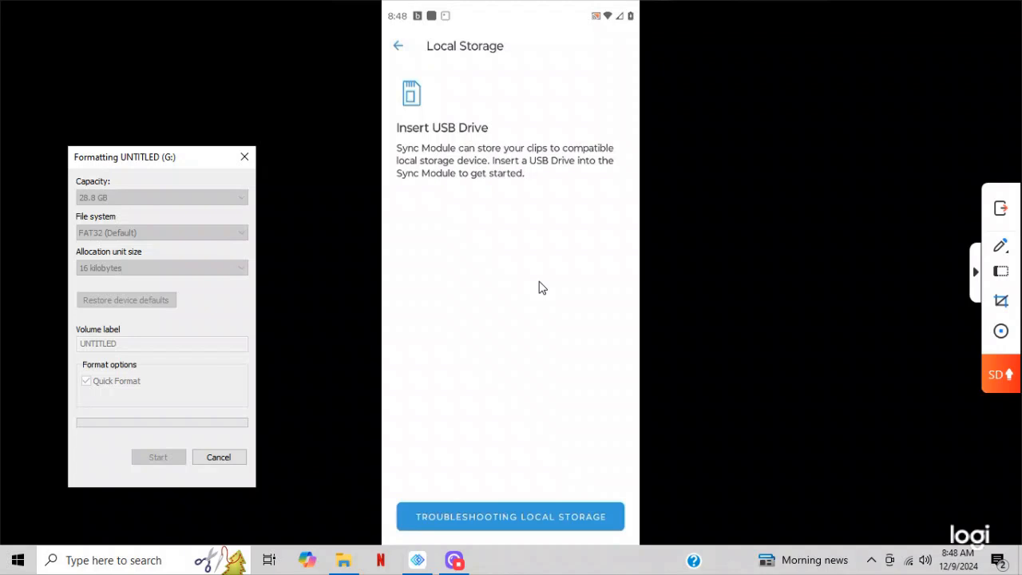
{"action": "mouse_move", "coordinate": [200, 424]}
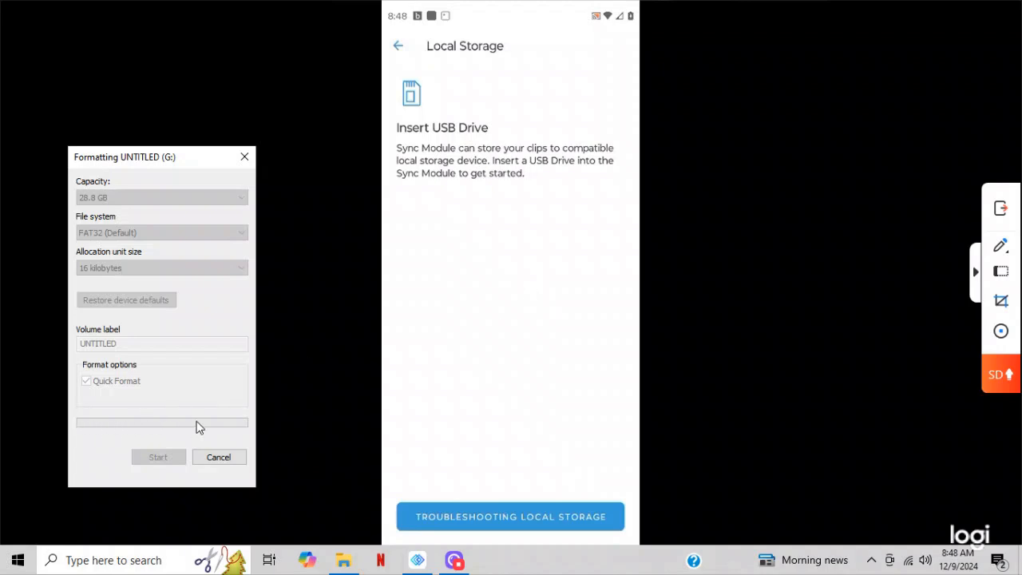
{"action": "mouse_move", "coordinate": [287, 412]}
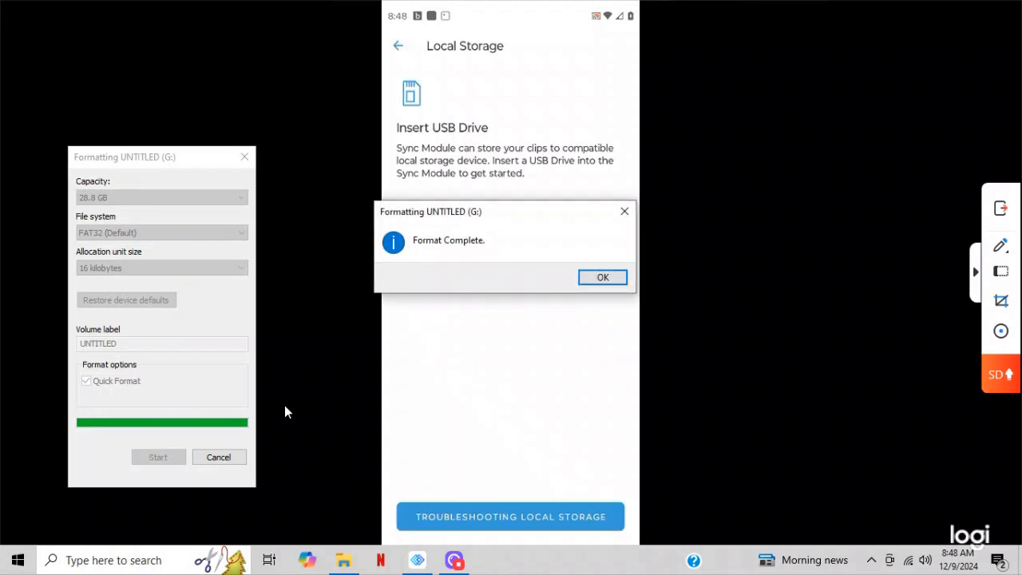
{"action": "mouse_move", "coordinate": [604, 278]}
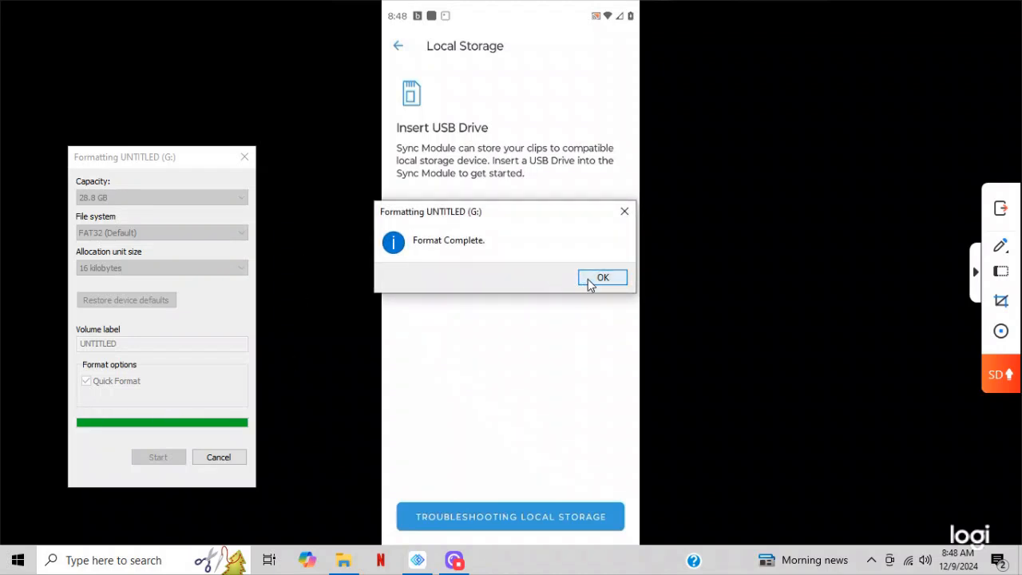
{"action": "left_click", "coordinate": [604, 278]}
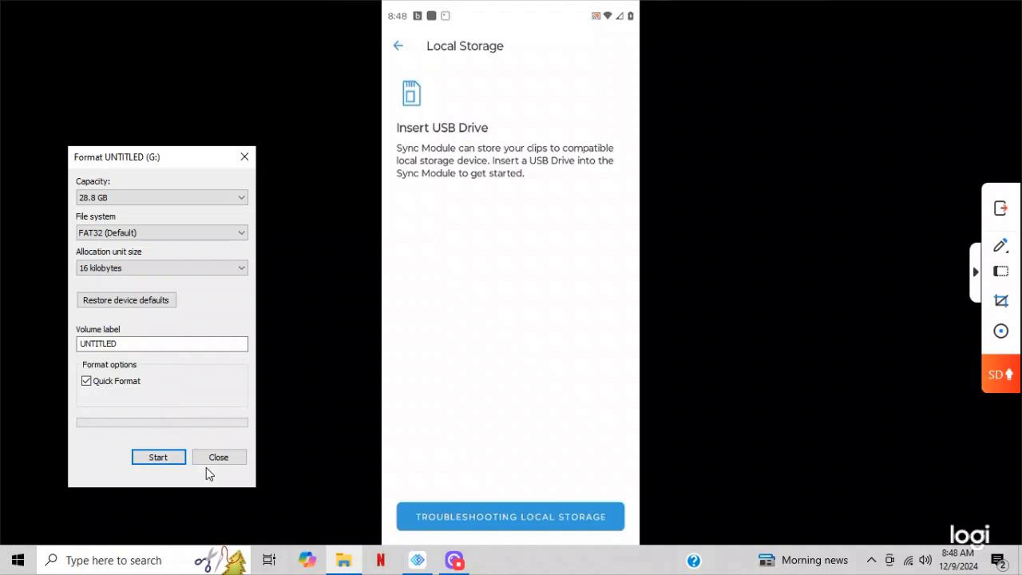
Close the Format window, leaving Blink's Local Storage screen awaiting the USB drive.
{"action": "left_click", "coordinate": [217, 456]}
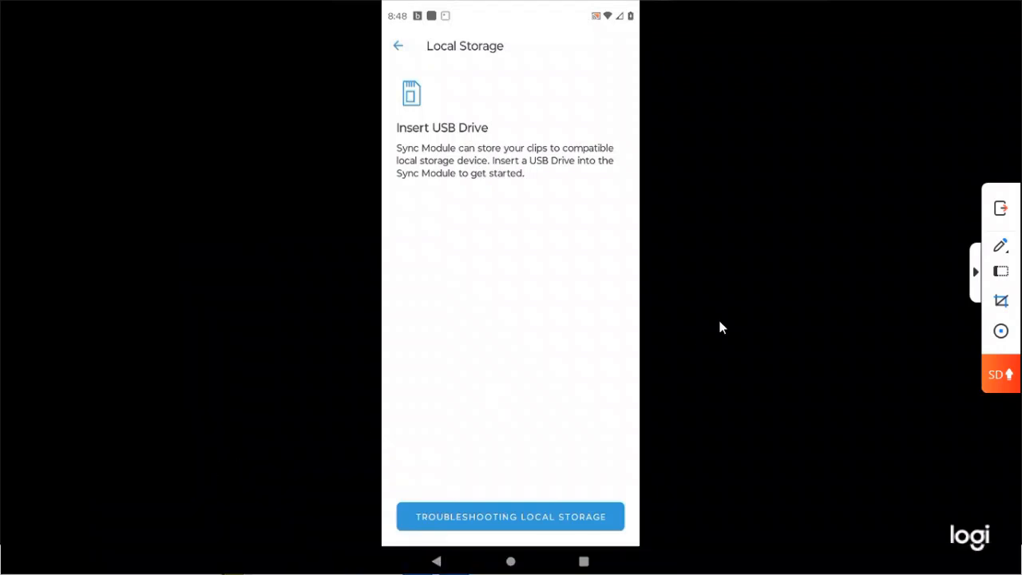
{"action": "mouse_move", "coordinate": [701, 386]}
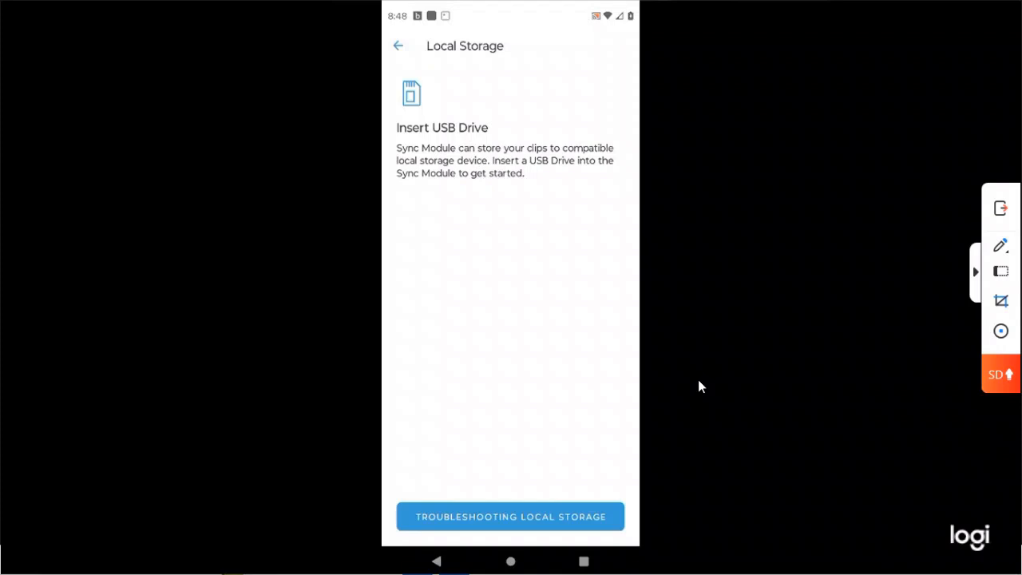
{"action": "mouse_move", "coordinate": [862, 213]}
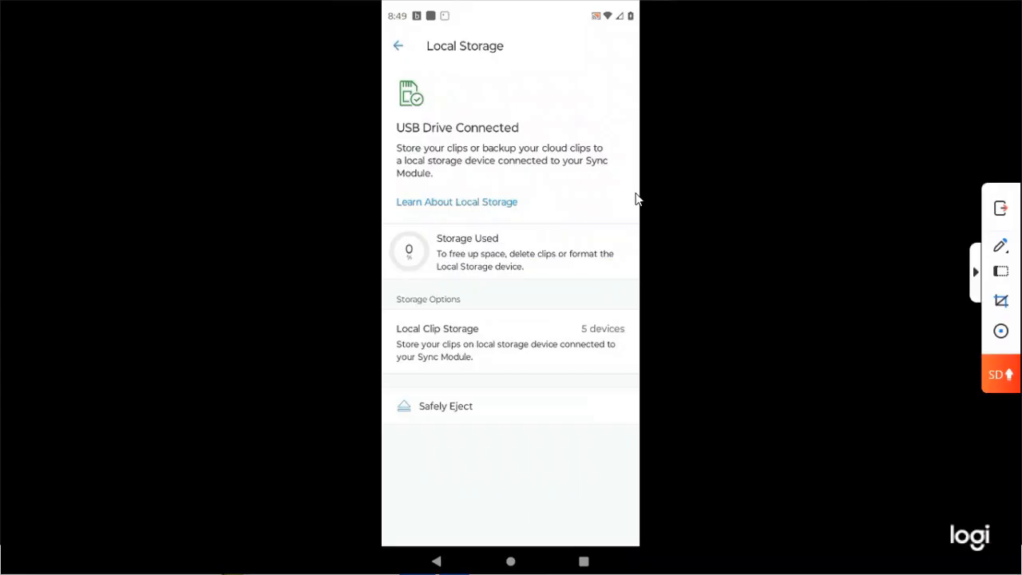
{"action": "mouse_move", "coordinate": [645, 201]}
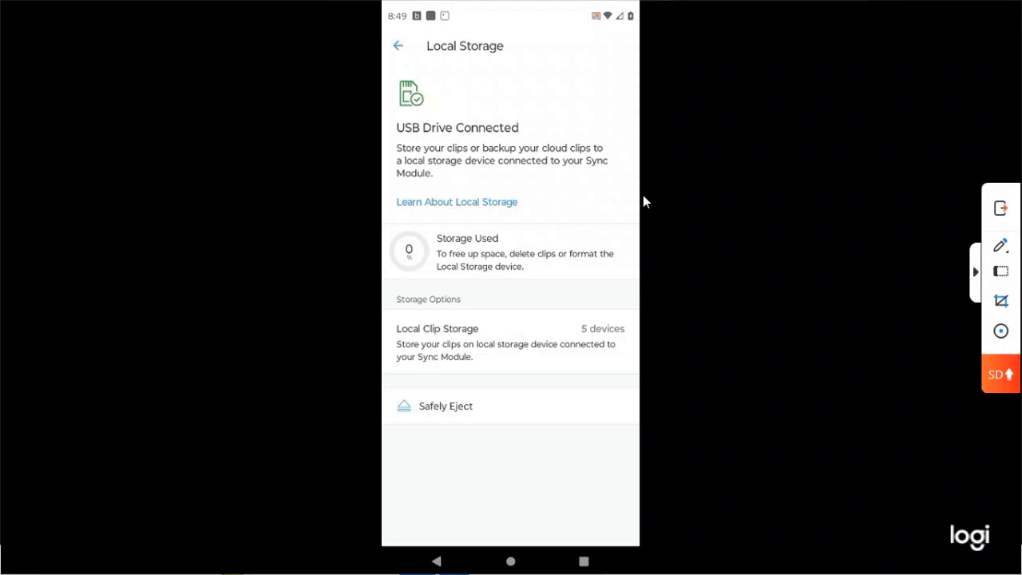
Return to the Home camera list and reopen the Sync Module's details page.
{"action": "left_click", "coordinate": [398, 45]}
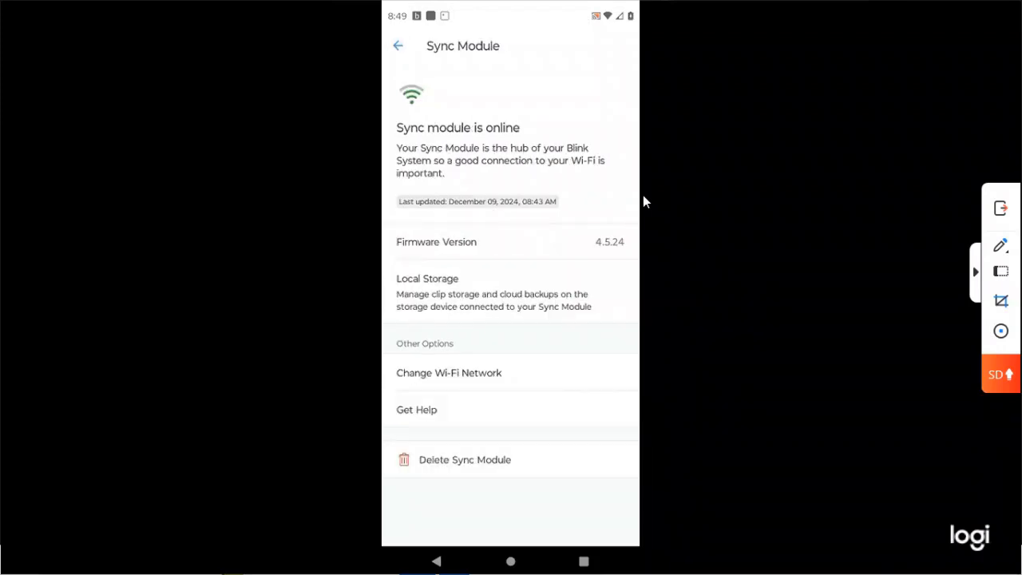
{"action": "mouse_move", "coordinate": [406, 255]}
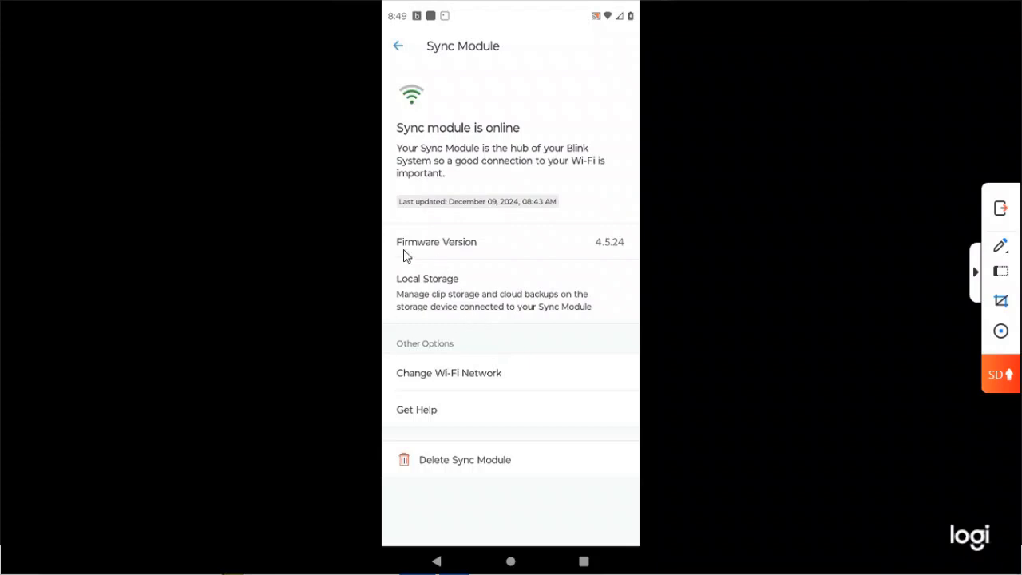
{"action": "mouse_move", "coordinate": [425, 67]}
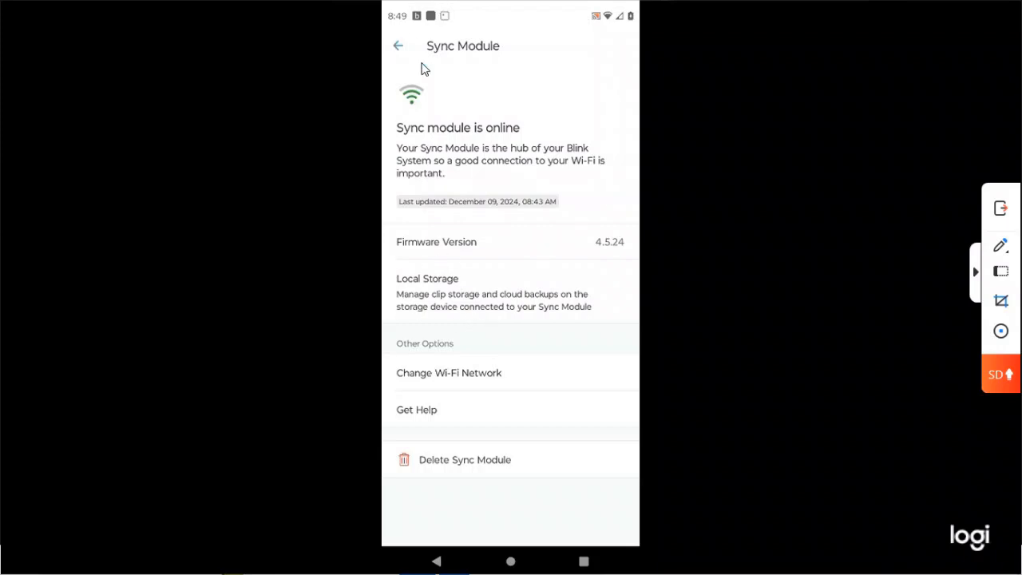
{"action": "left_click", "coordinate": [399, 45]}
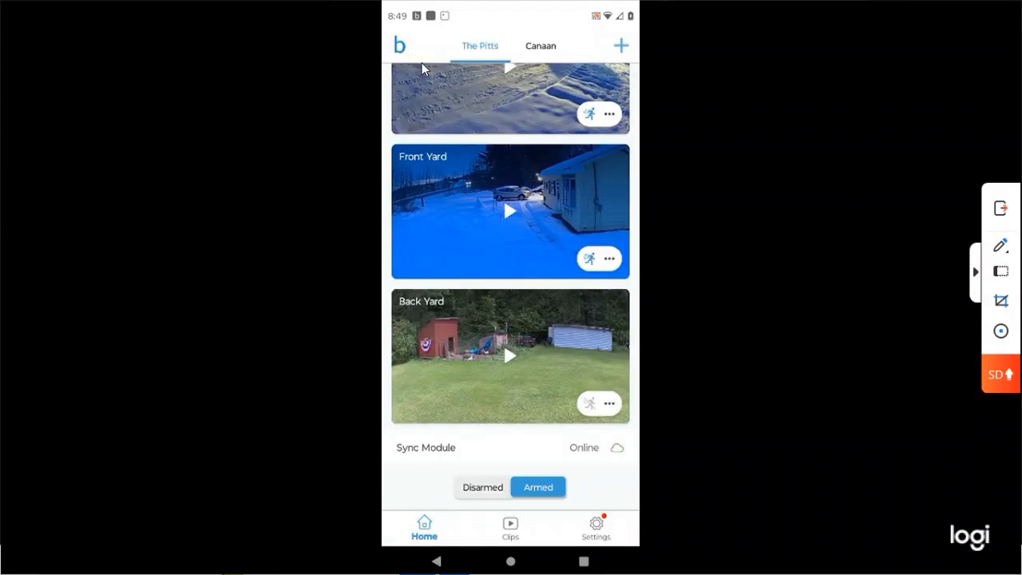
{"action": "mouse_move", "coordinate": [428, 454]}
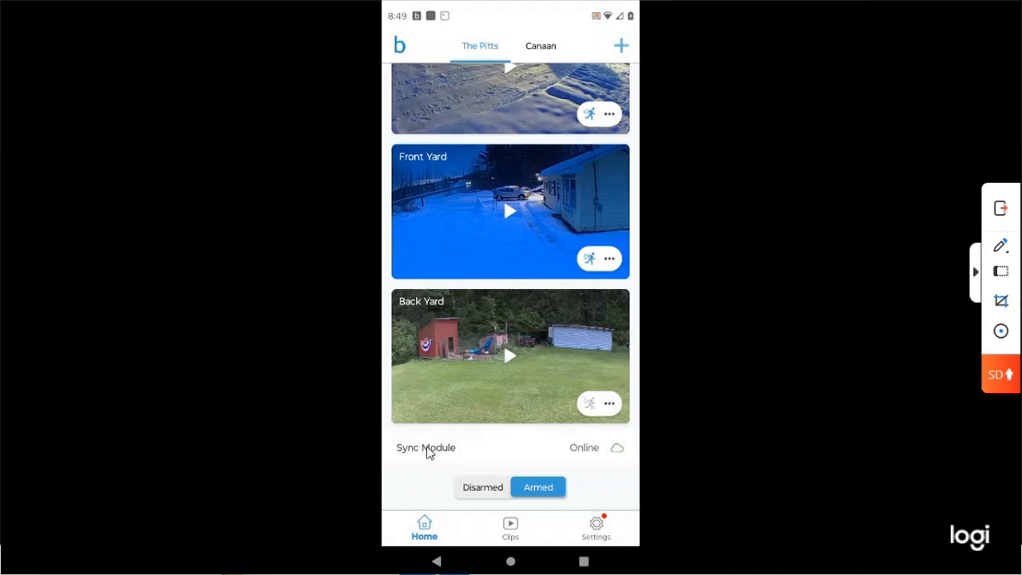
{"action": "left_click", "coordinate": [424, 447]}
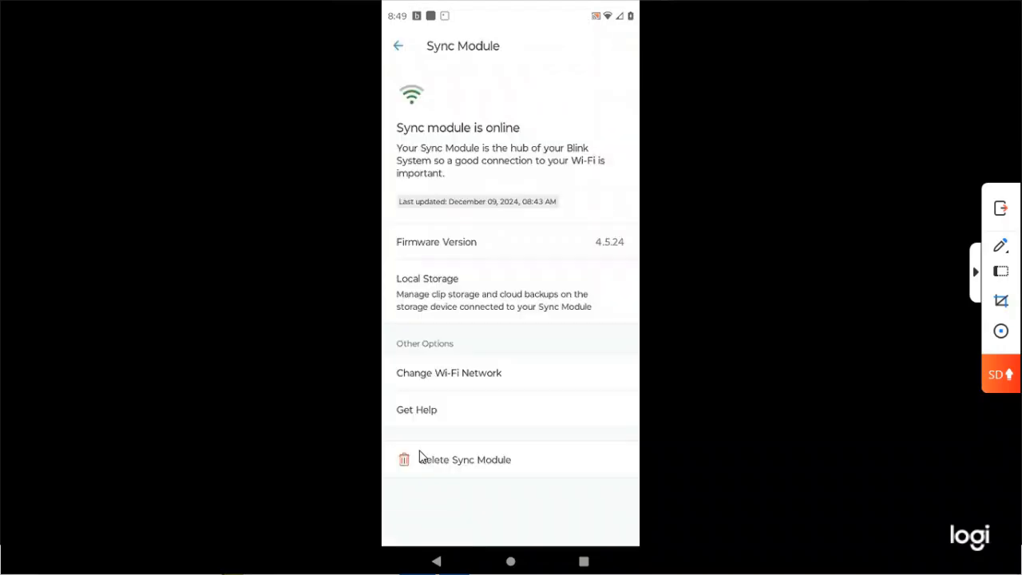
{"action": "mouse_move", "coordinate": [415, 308]}
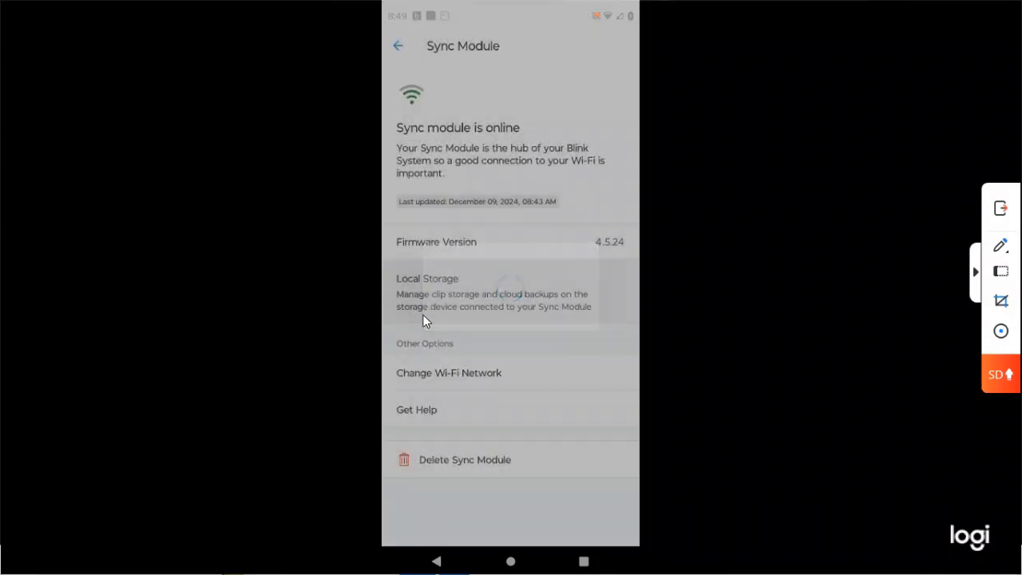
Show Local Storage reporting the USB drive connected with 0% storage used.
{"action": "left_click", "coordinate": [492, 292]}
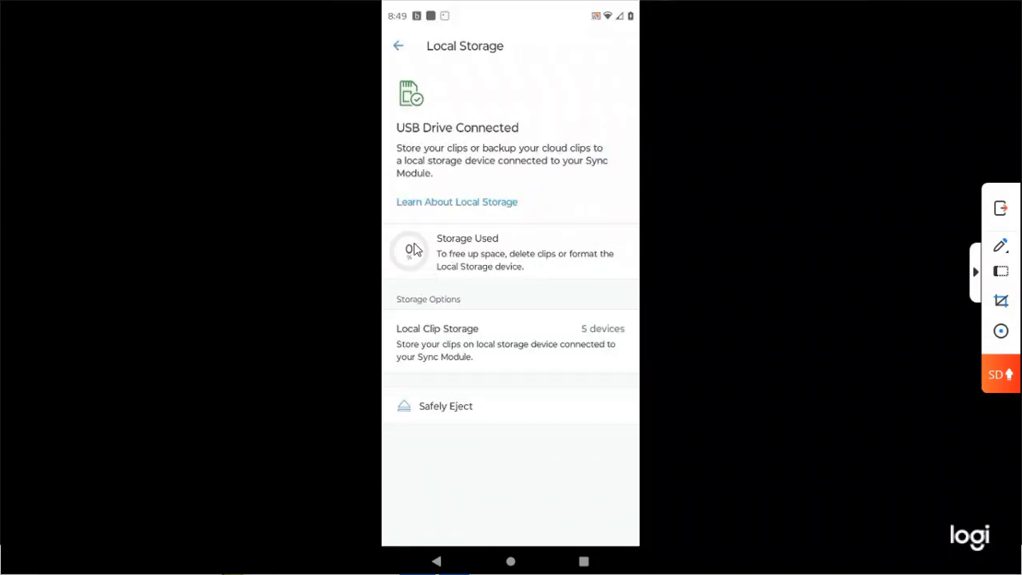
{"action": "mouse_move", "coordinate": [482, 230]}
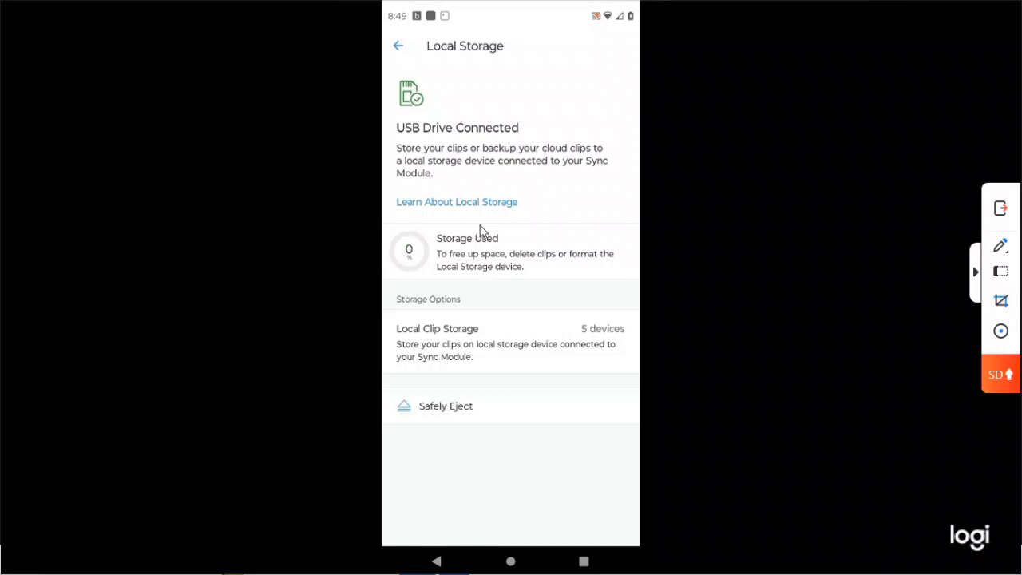
{"action": "mouse_move", "coordinate": [485, 249]}
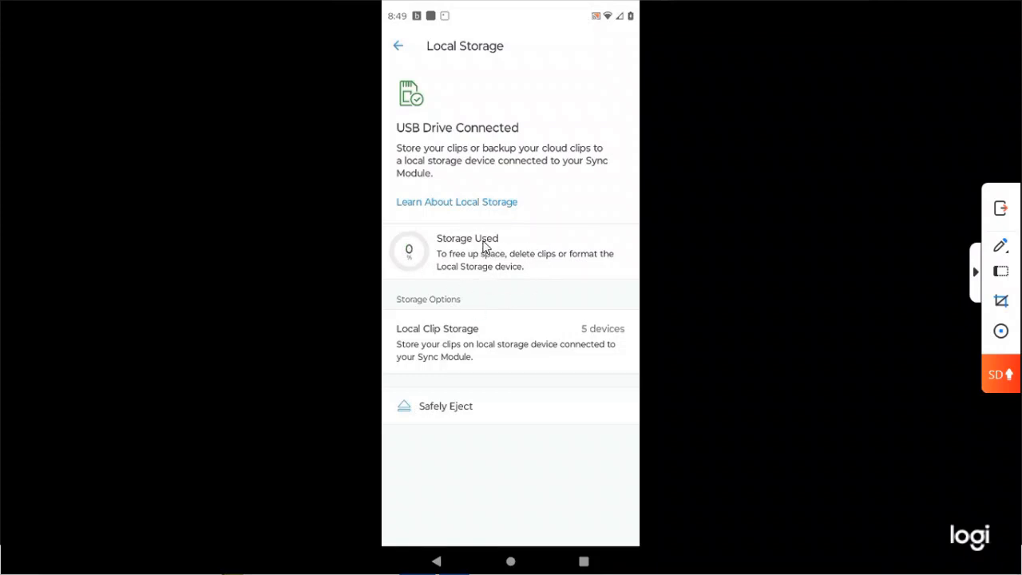
{"action": "mouse_move", "coordinate": [402, 248]}
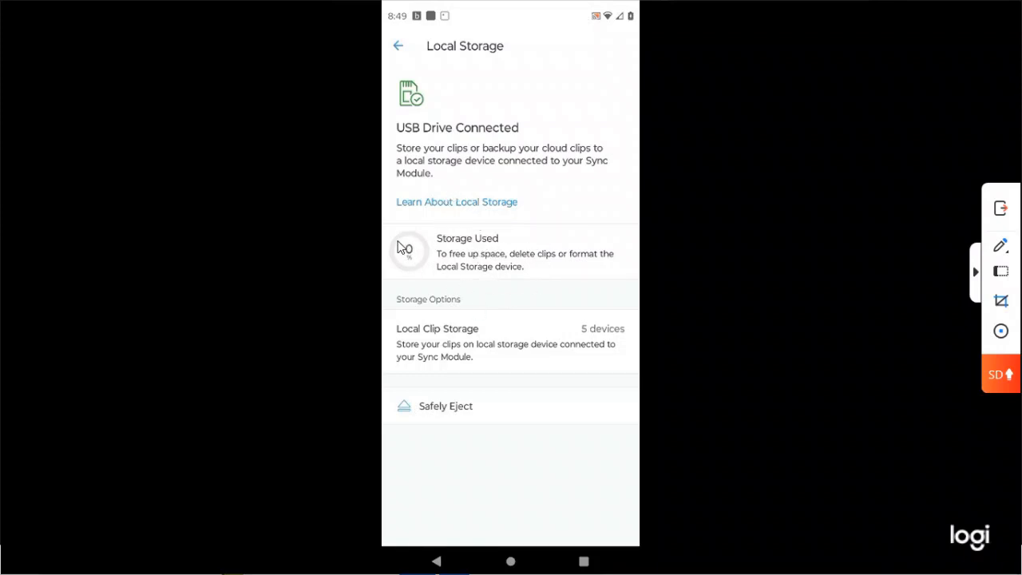
{"action": "mouse_move", "coordinate": [461, 255]}
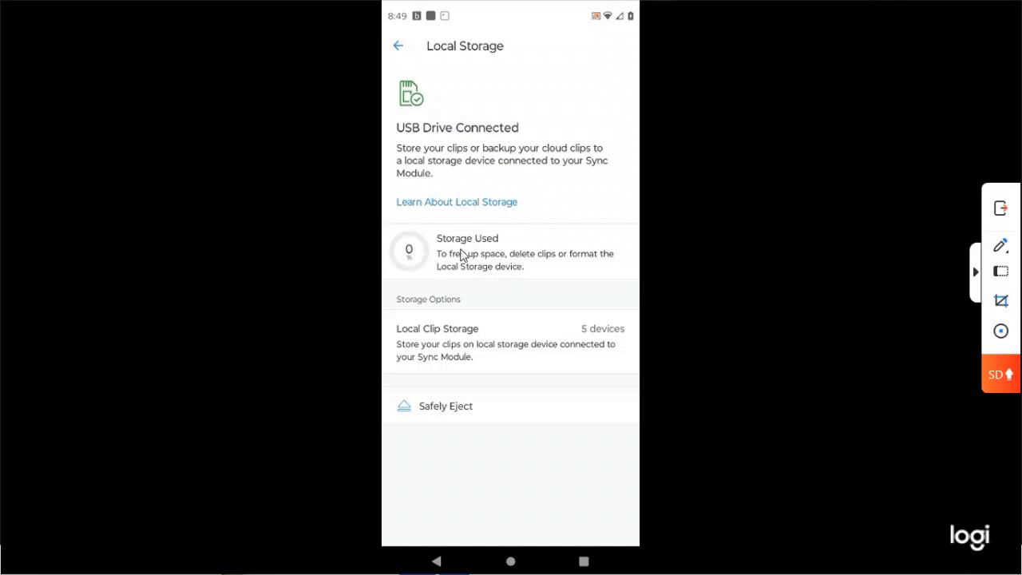
{"action": "mouse_move", "coordinate": [536, 415]}
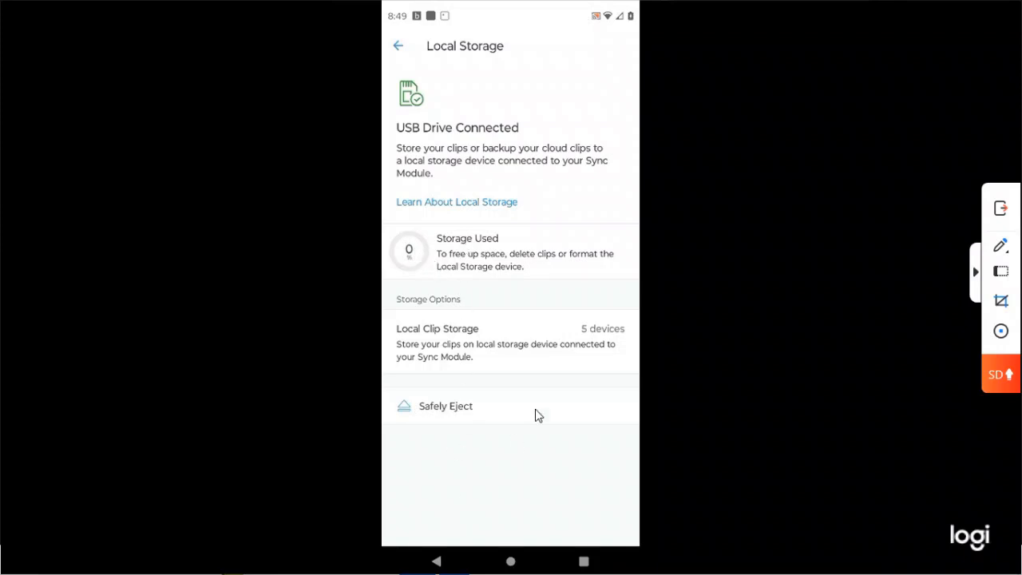